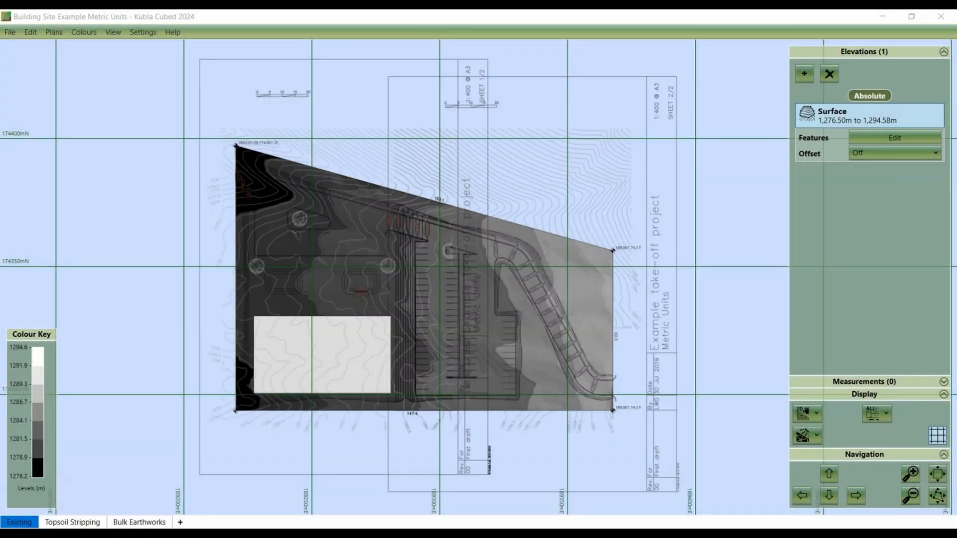
{"action": "mouse_move", "coordinate": [462, 169]}
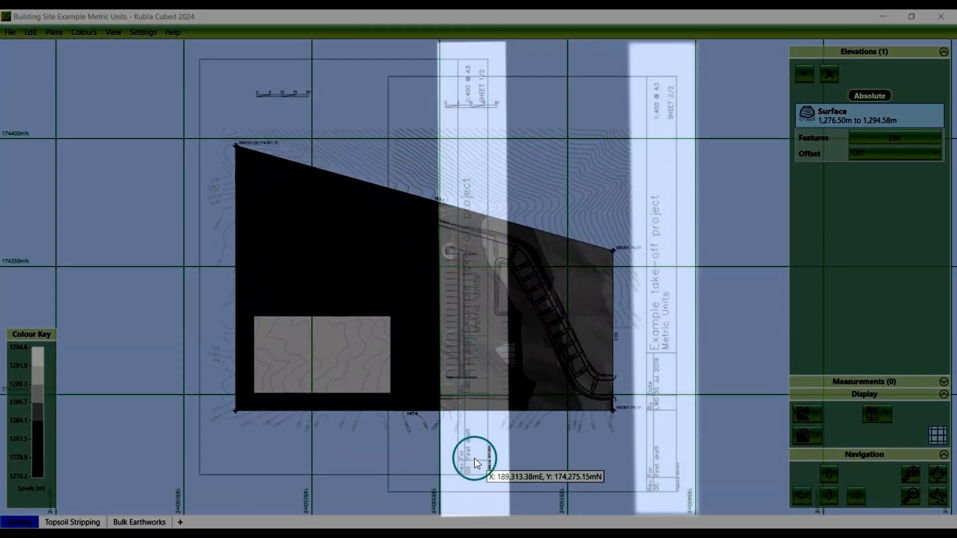
{"action": "mouse_move", "coordinate": [669, 363]}
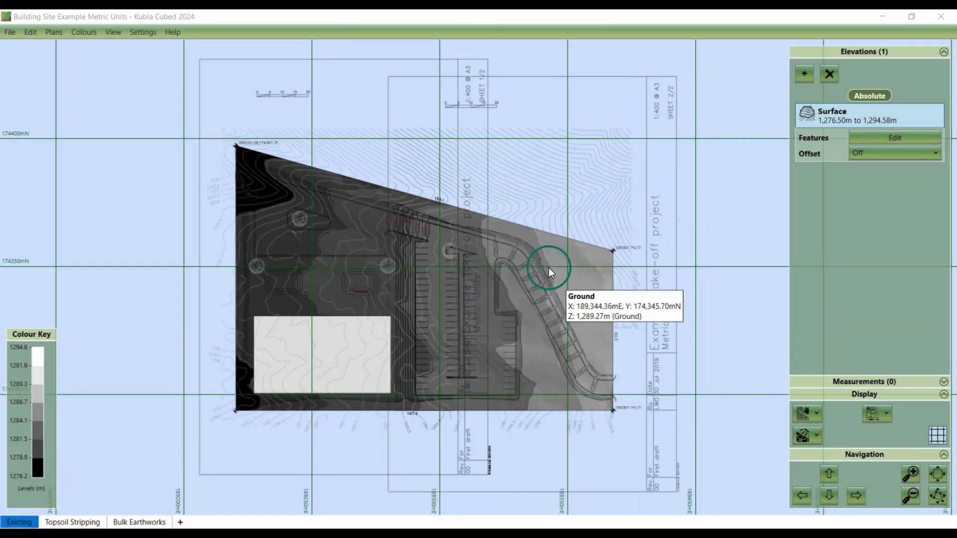
{"action": "mouse_move", "coordinate": [351, 194]}
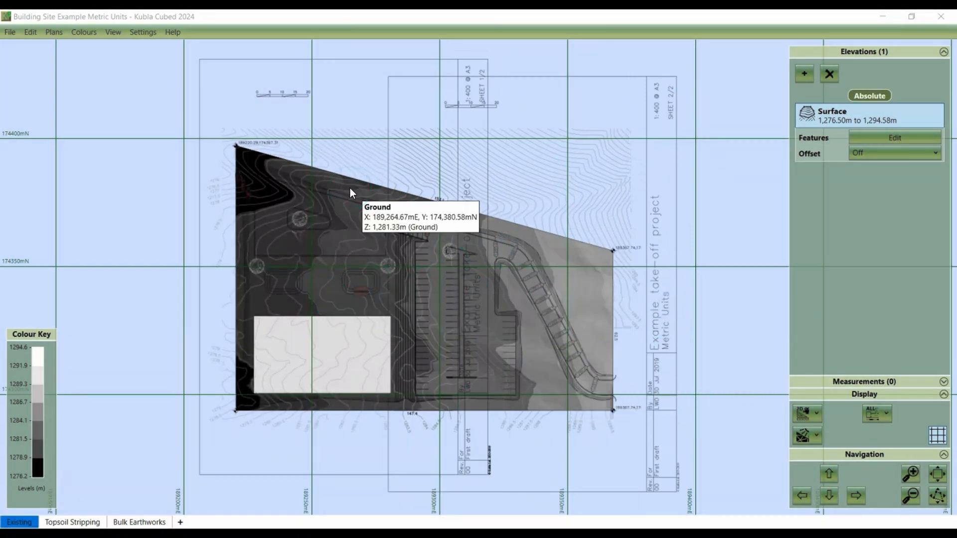
{"action": "mouse_move", "coordinate": [394, 128]}
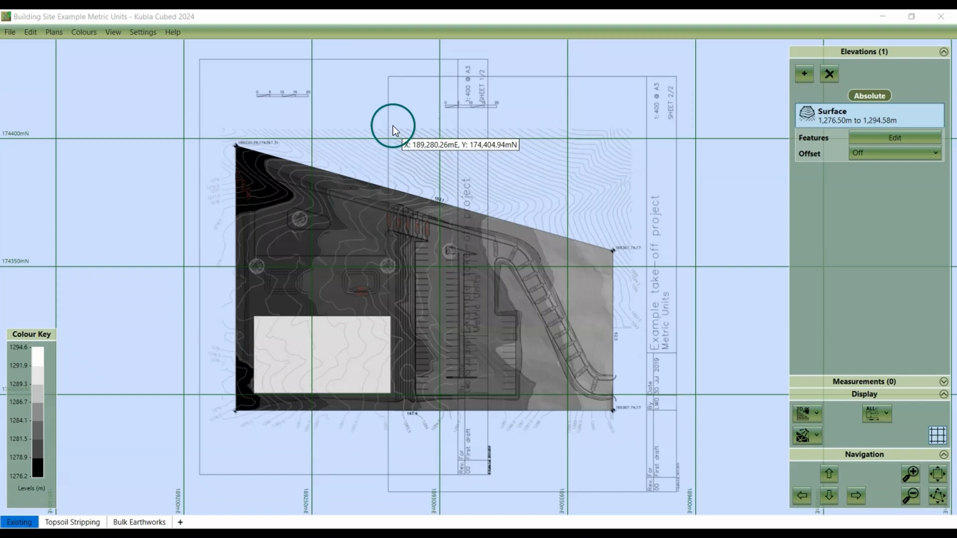
{"action": "mouse_move", "coordinate": [378, 135]}
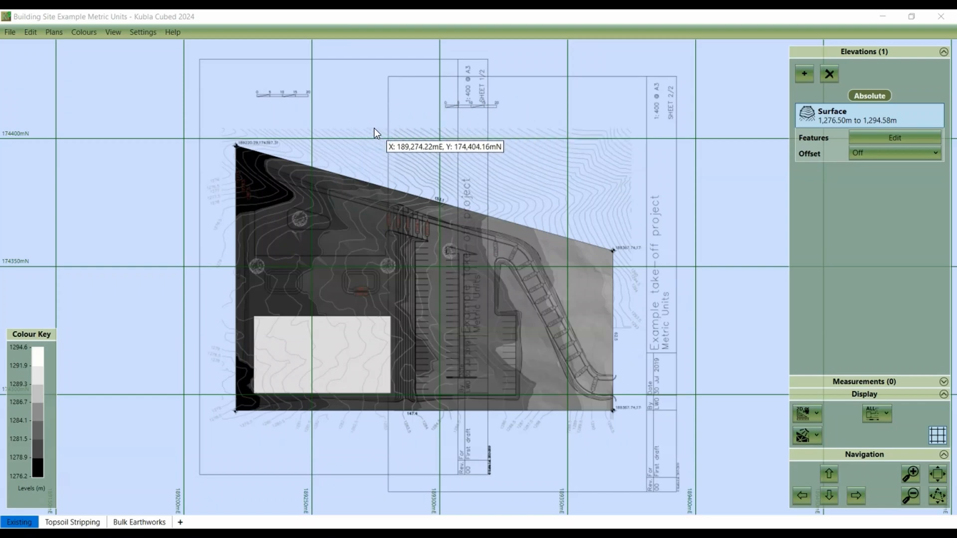
{"action": "mouse_move", "coordinate": [549, 243]}
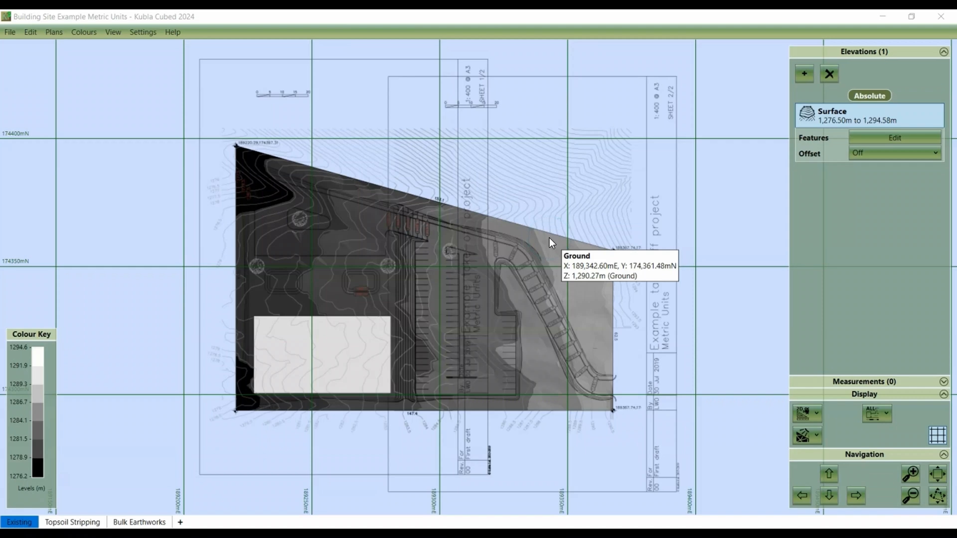
{"action": "mouse_move", "coordinate": [30, 32]}
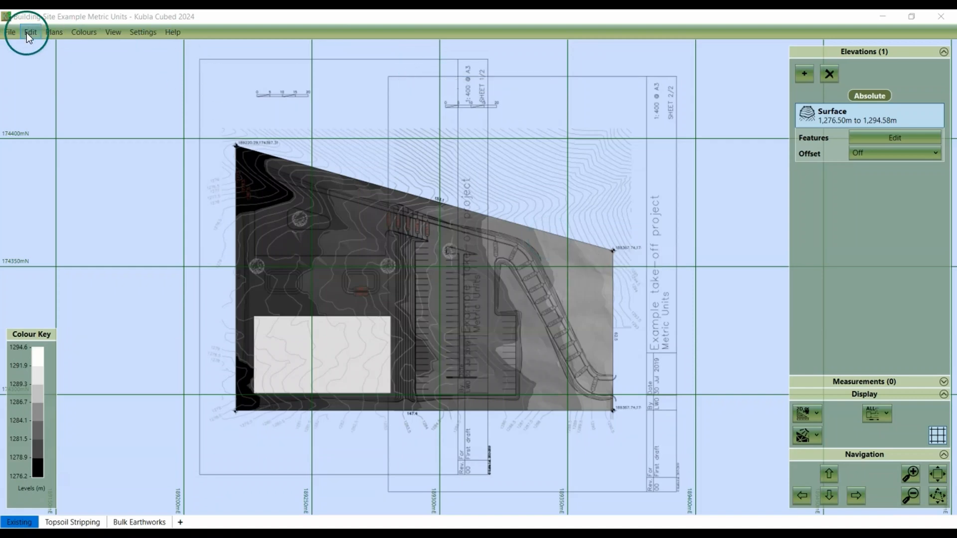
- Edit the Page 1 site plan and crop it to the site area, excluding border and title block
{"action": "left_click", "coordinate": [54, 32]}
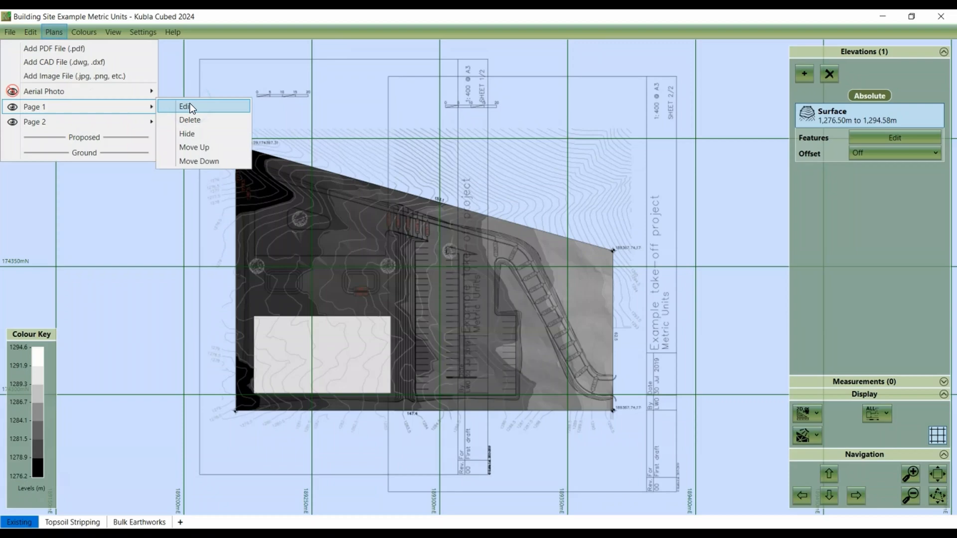
{"action": "left_click", "coordinate": [185, 106]}
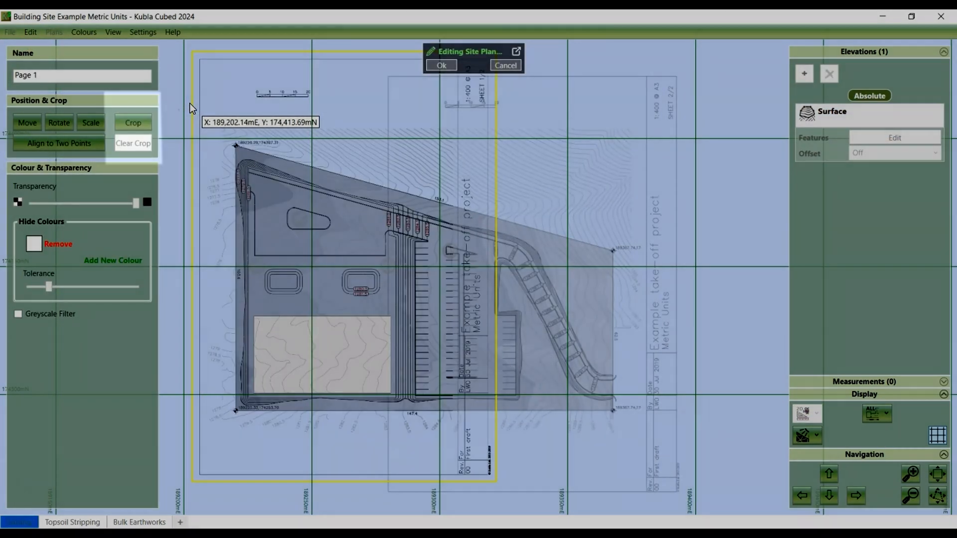
{"action": "left_click", "coordinate": [133, 123]}
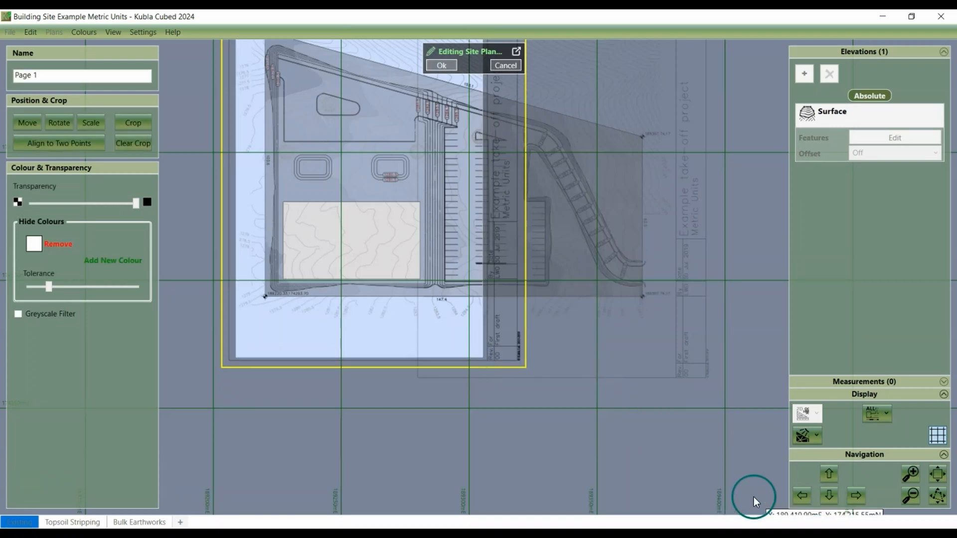
{"action": "left_click", "coordinate": [441, 65]}
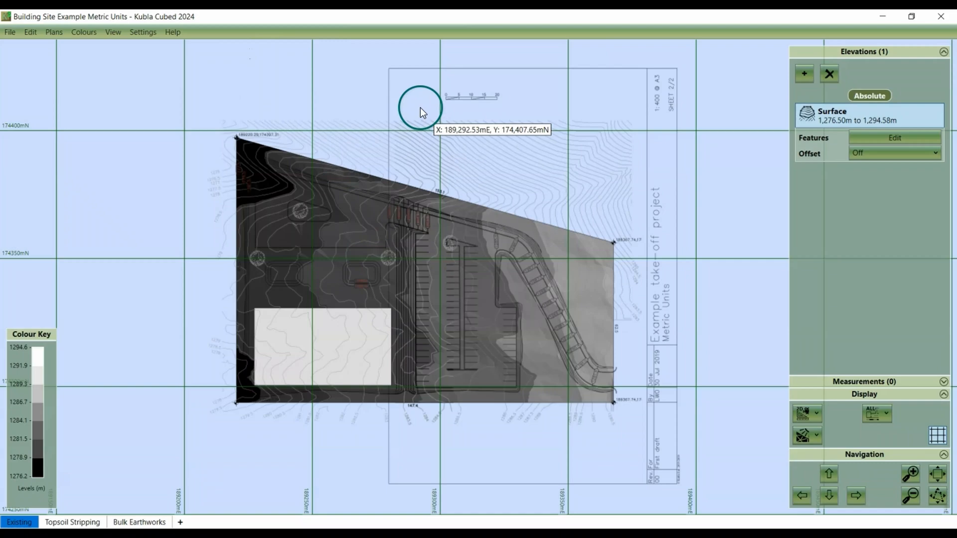
{"action": "mouse_move", "coordinate": [54, 32]}
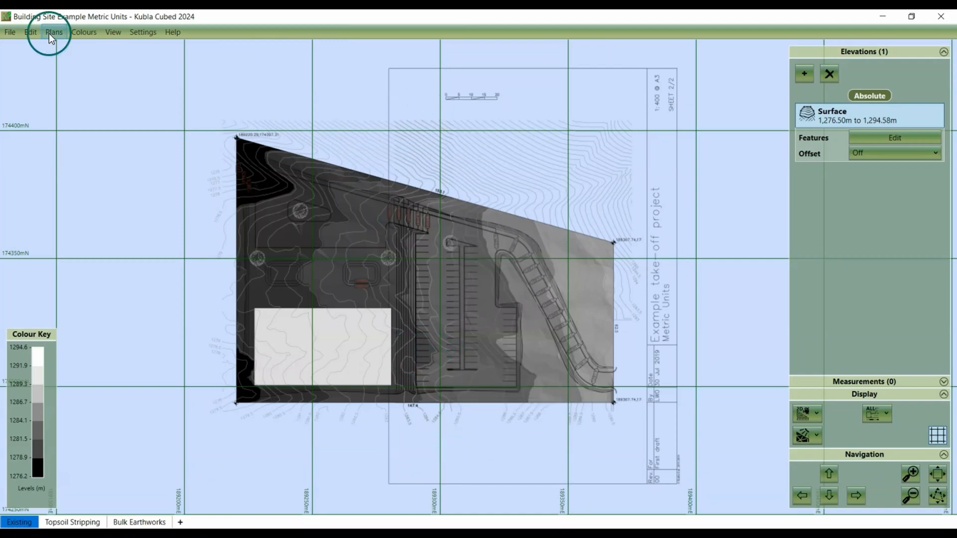
- Crop the Page 2 site plan down to its site drawing area
{"action": "left_click", "coordinate": [54, 32]}
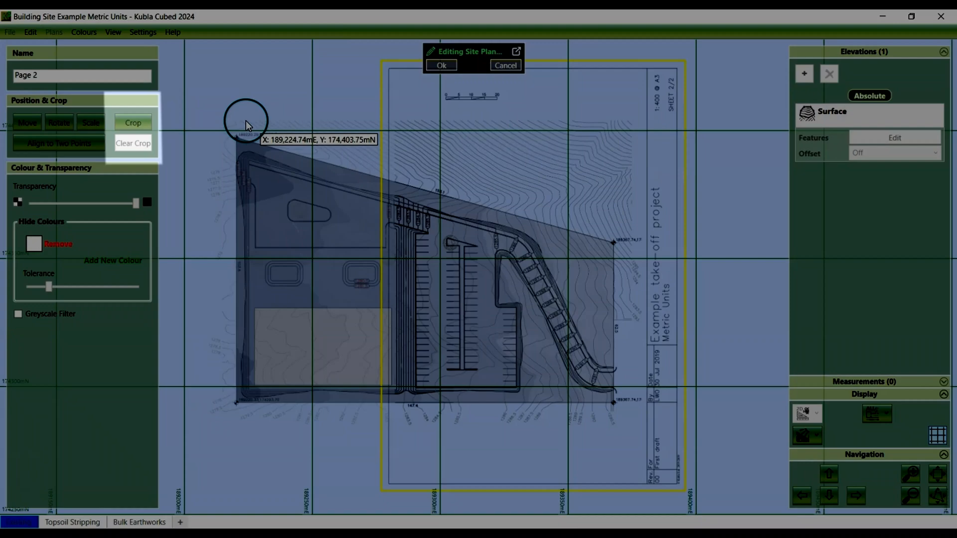
{"action": "left_click", "coordinate": [133, 123]}
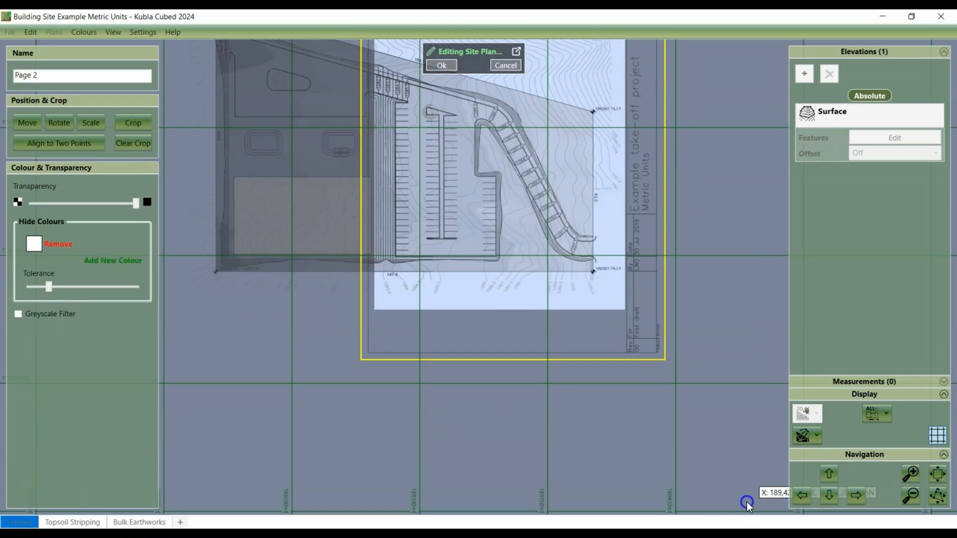
{"action": "left_click", "coordinate": [441, 65]}
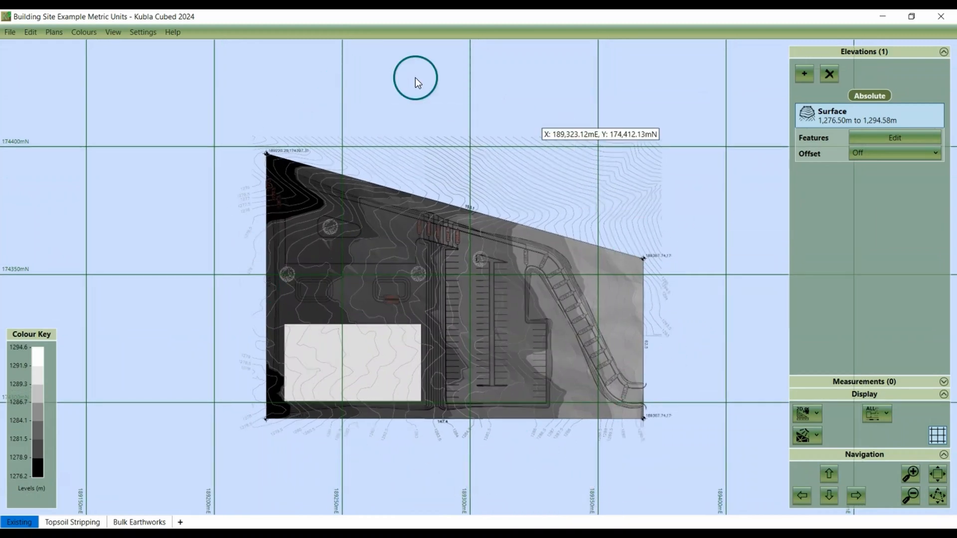
{"action": "mouse_move", "coordinate": [470, 196]}
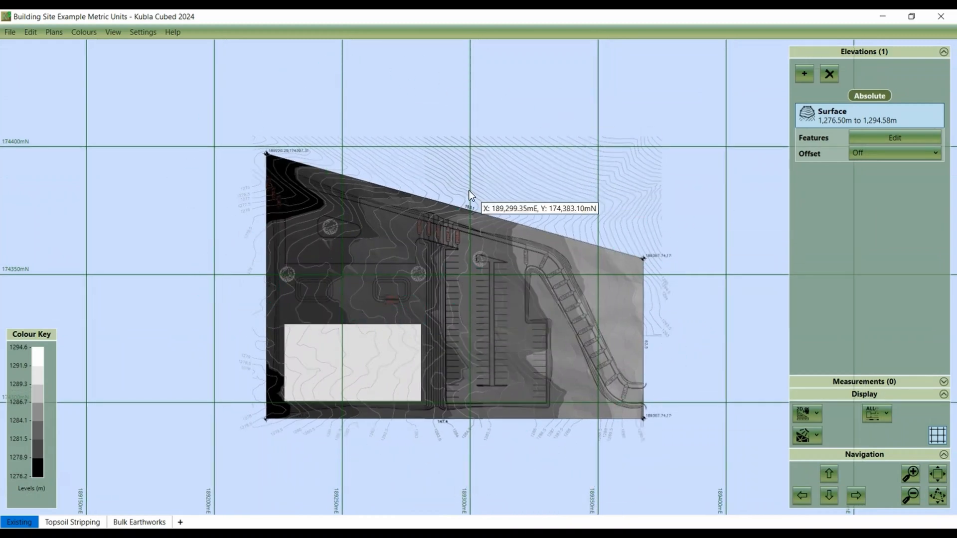
{"action": "left_click", "coordinate": [54, 32]}
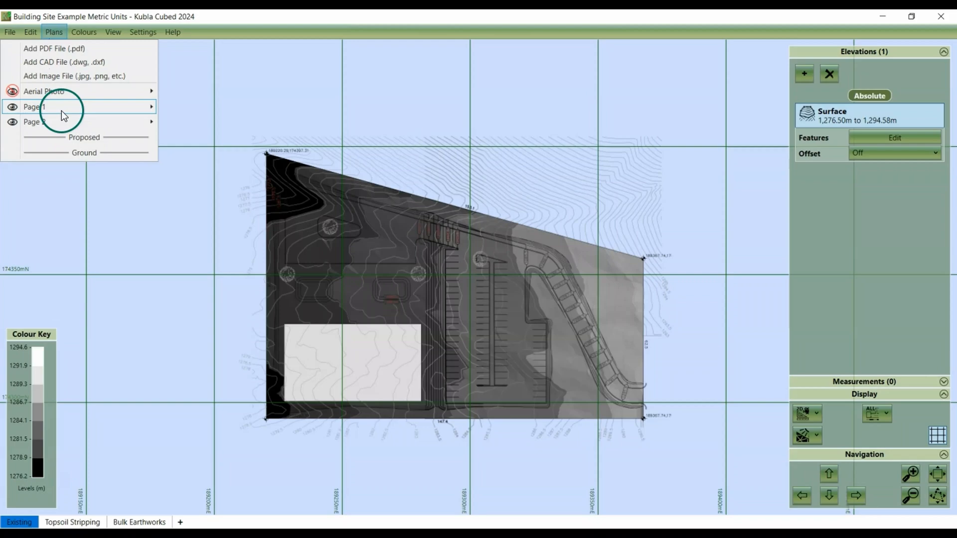
{"action": "left_click", "coordinate": [35, 107]}
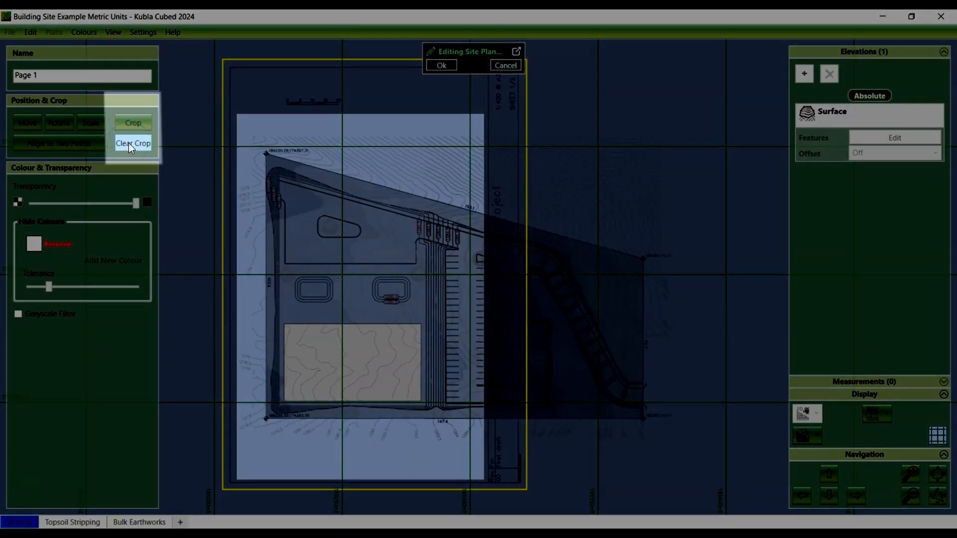
{"action": "left_click", "coordinate": [440, 65]}
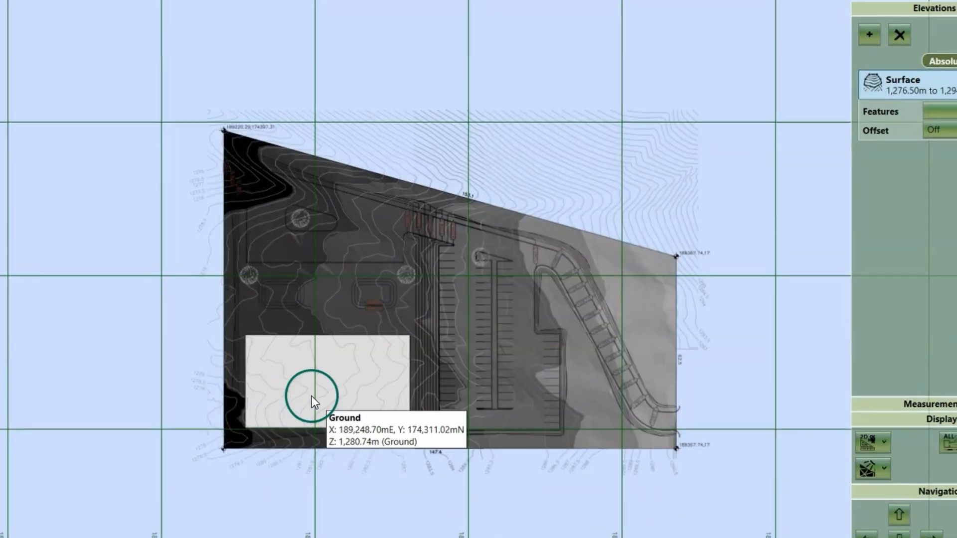
{"action": "mouse_move", "coordinate": [332, 380]}
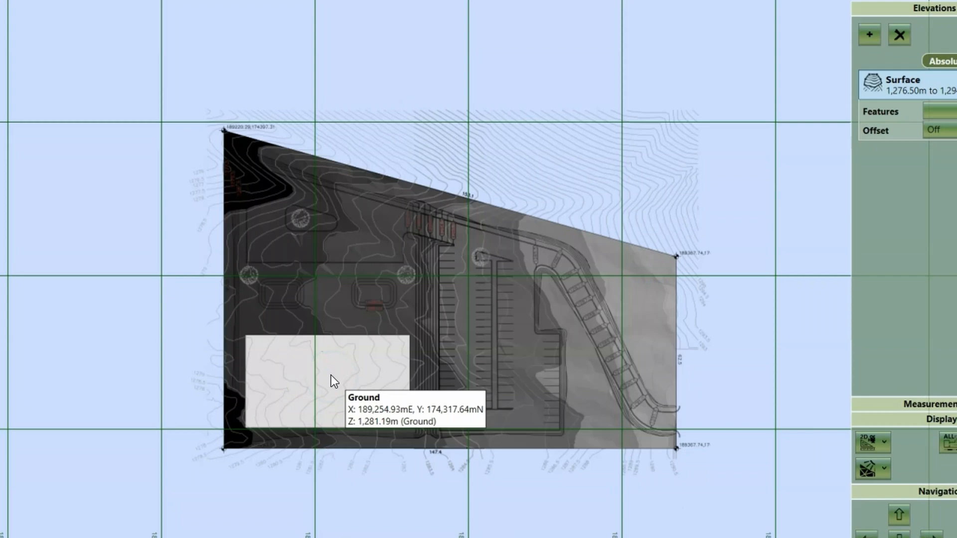
{"action": "mouse_move", "coordinate": [500, 214]}
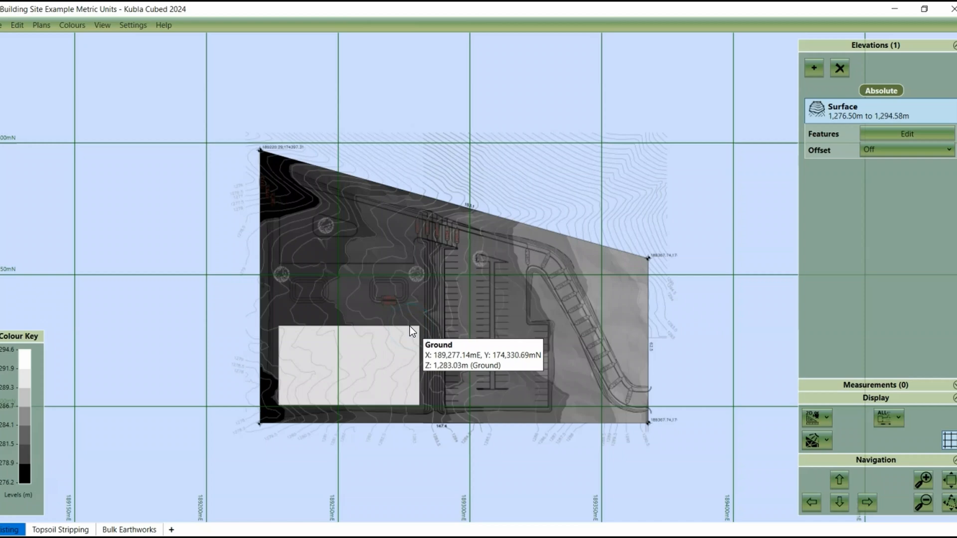
- Switch to the Bulk Earthworks stage
{"action": "left_click", "coordinate": [138, 521]}
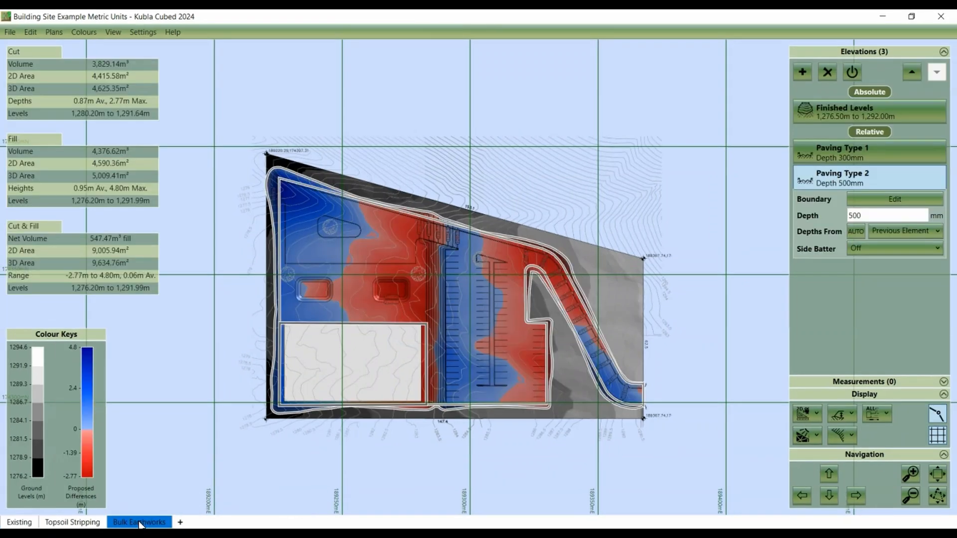
{"action": "mouse_move", "coordinate": [457, 356]}
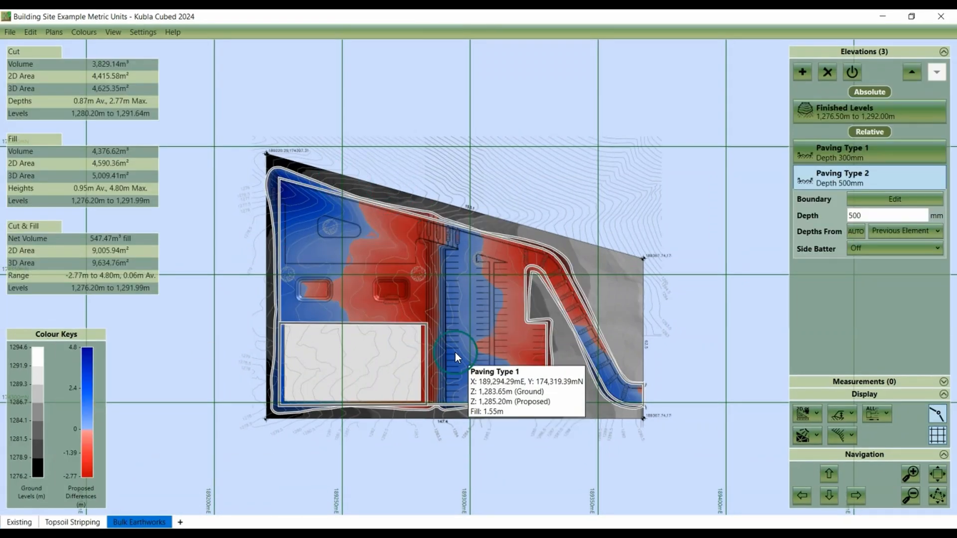
{"action": "mouse_move", "coordinate": [510, 256]}
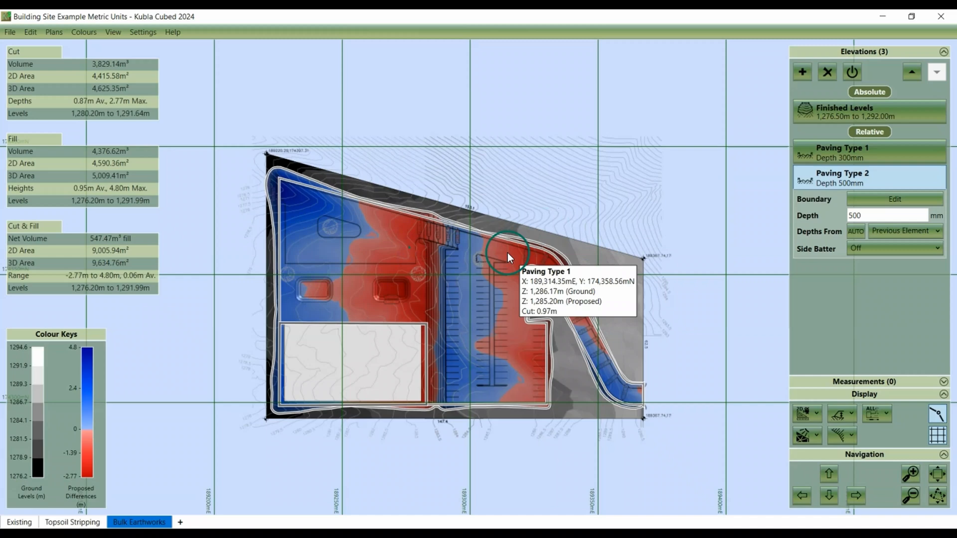
{"action": "mouse_move", "coordinate": [363, 349]}
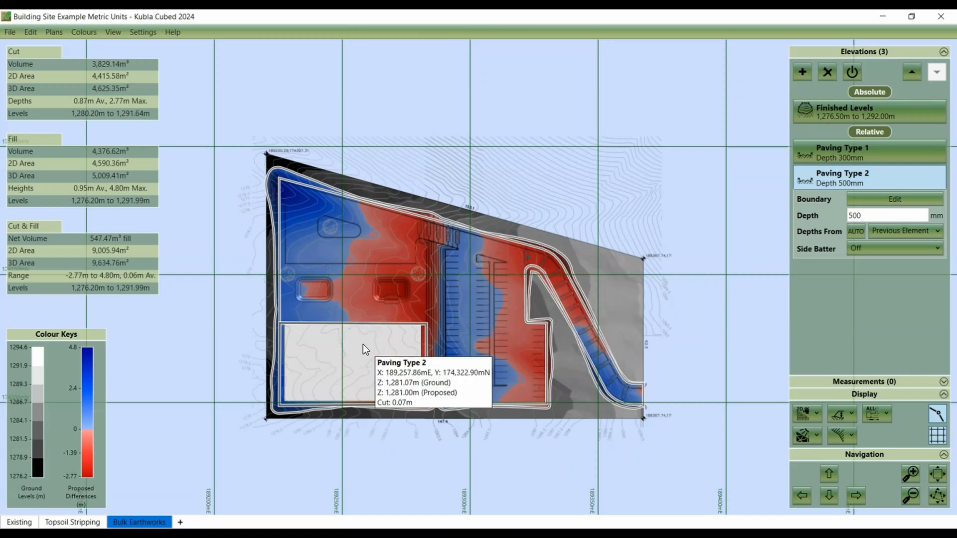
{"action": "mouse_move", "coordinate": [352, 346]}
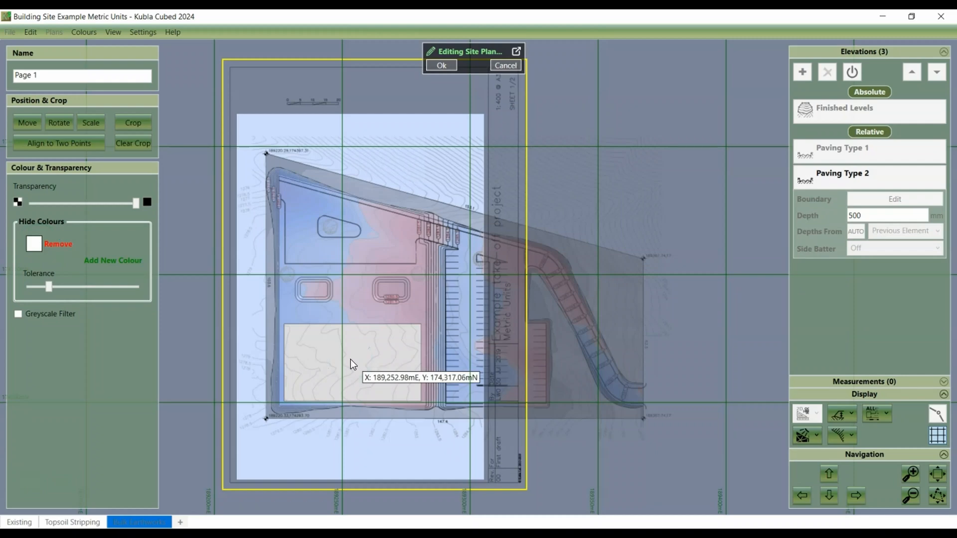
{"action": "scroll", "scroll_direction": "up", "scroll_amount": 3}
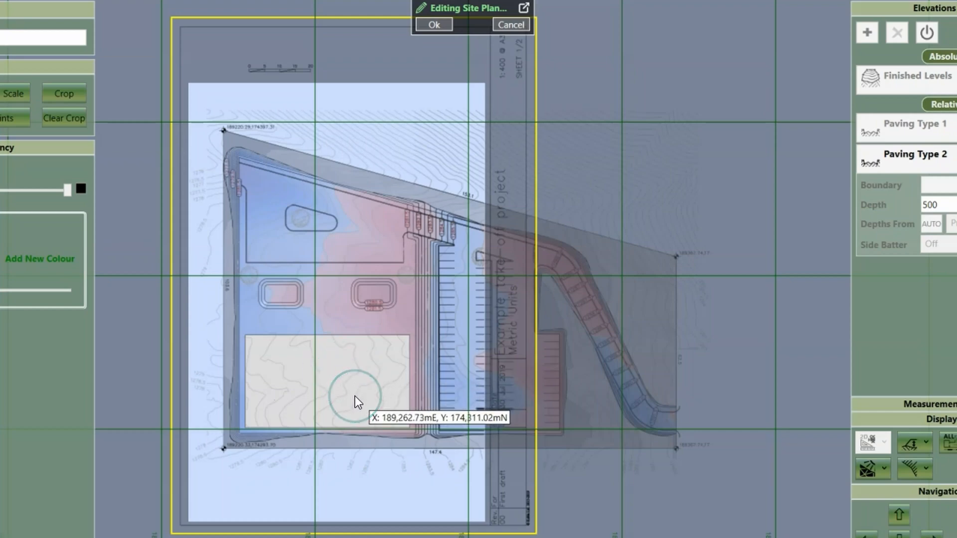
{"action": "mouse_move", "coordinate": [383, 326]}
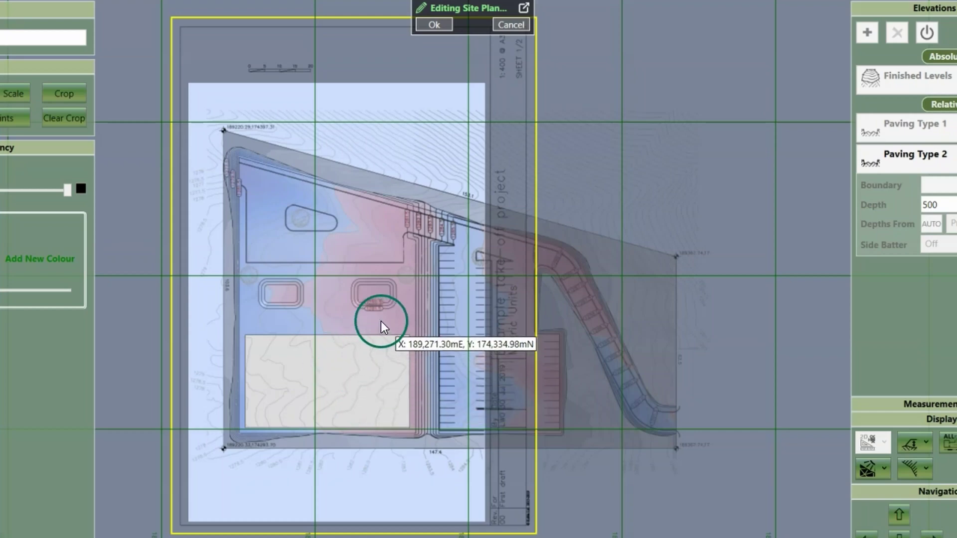
{"action": "mouse_move", "coordinate": [298, 322]}
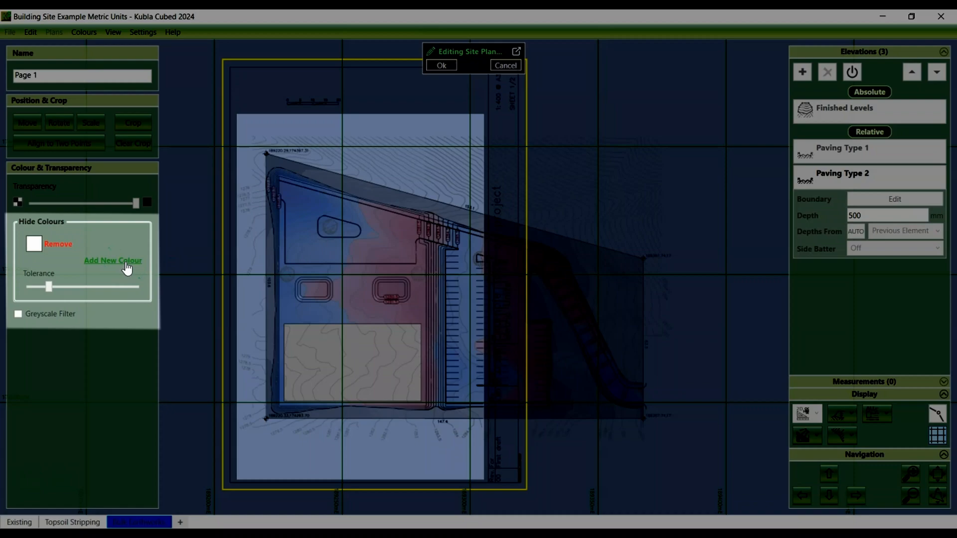
{"action": "left_click", "coordinate": [112, 261]}
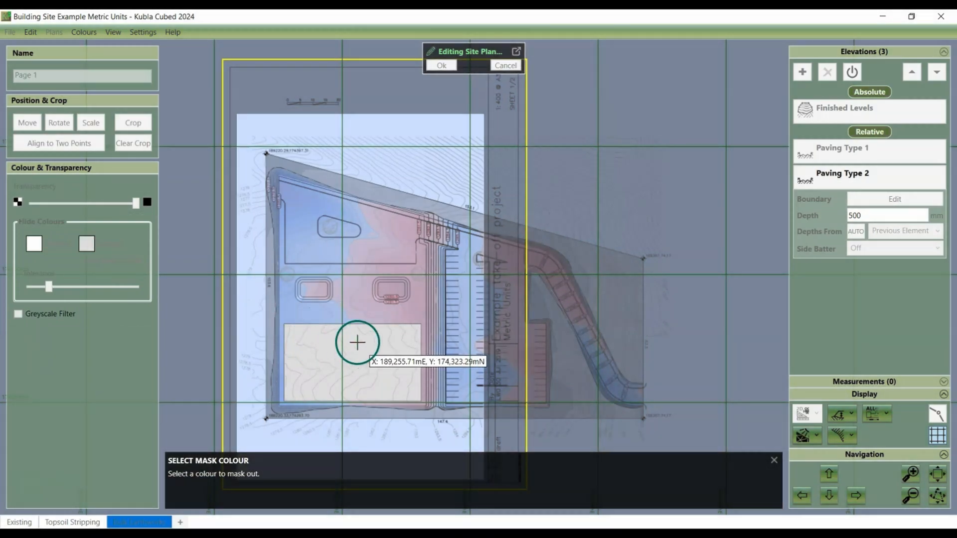
{"action": "left_click", "coordinate": [357, 342]}
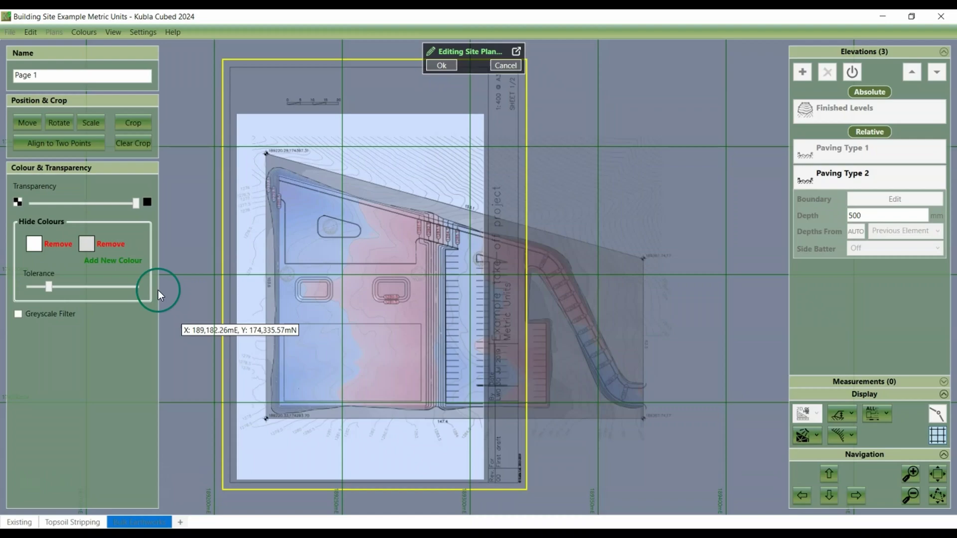
{"action": "mouse_move", "coordinate": [41, 228]}
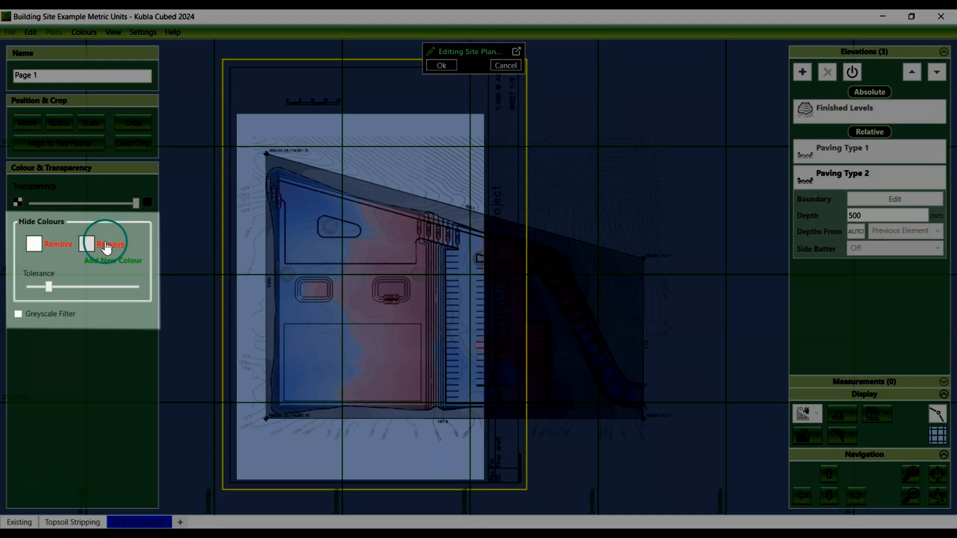
{"action": "left_click", "coordinate": [111, 244]}
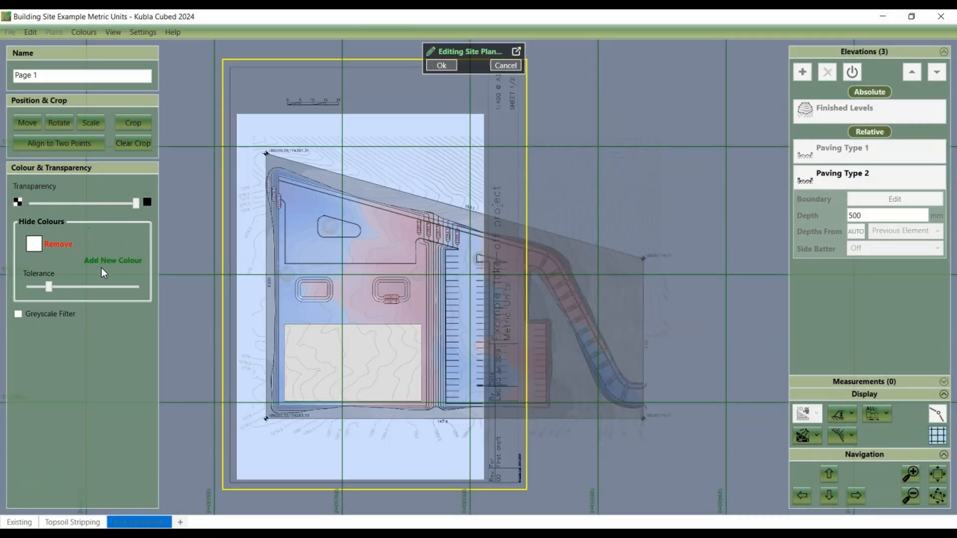
- Add the plan's grey rectangle as a hidden colour in place of white, and confirm
{"action": "left_click", "coordinate": [112, 260]}
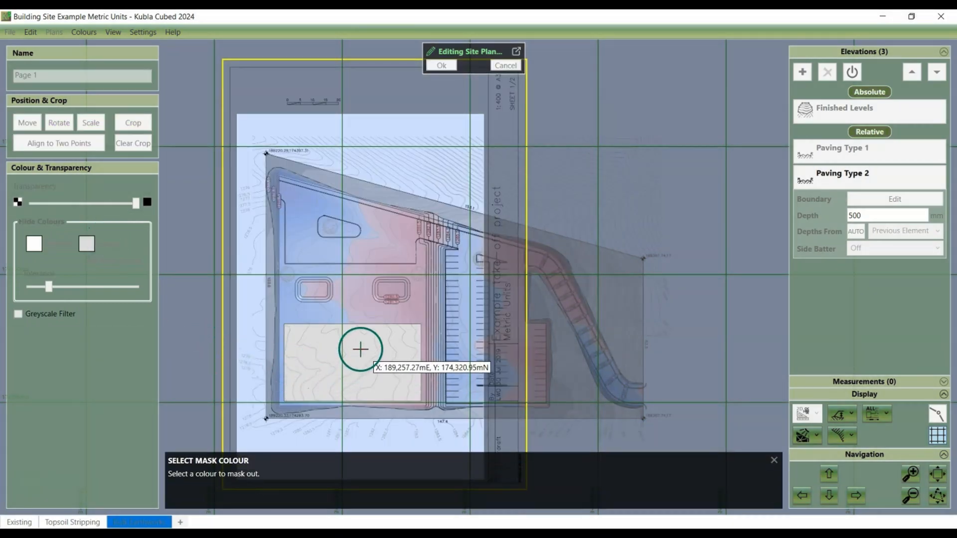
{"action": "left_click", "coordinate": [360, 349]}
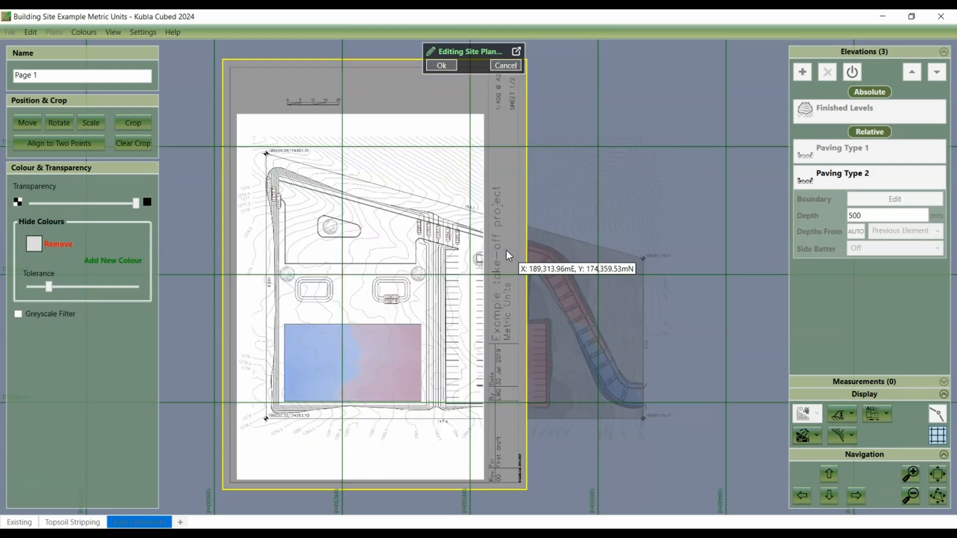
{"action": "left_click", "coordinate": [441, 65]}
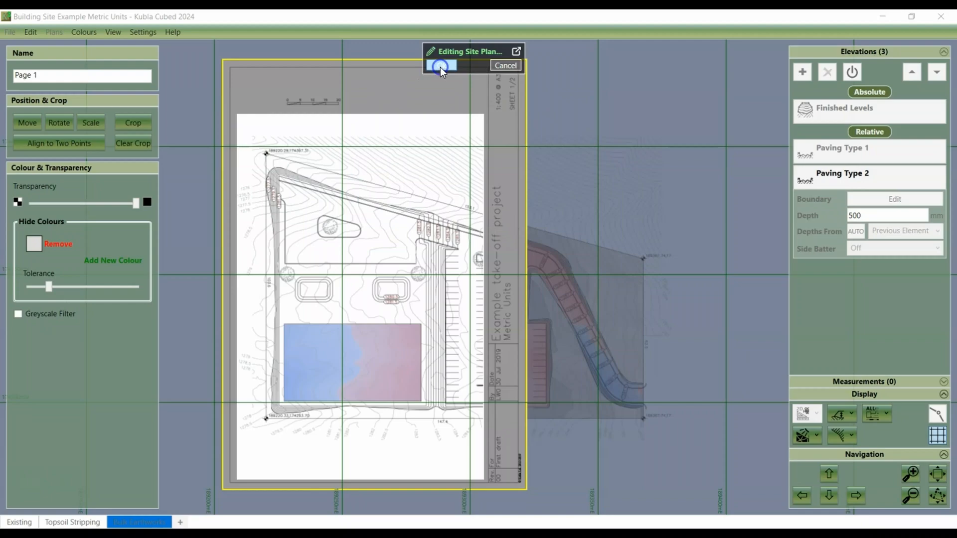
- Confirm the site plan edit and accept the removed-white-transparency warning
{"action": "left_click", "coordinate": [440, 65]}
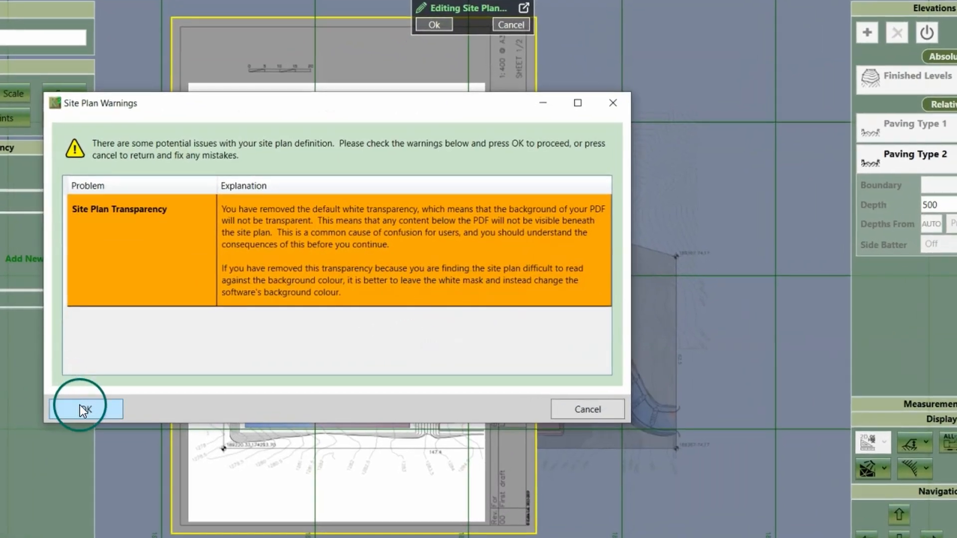
{"action": "mouse_move", "coordinate": [248, 212]}
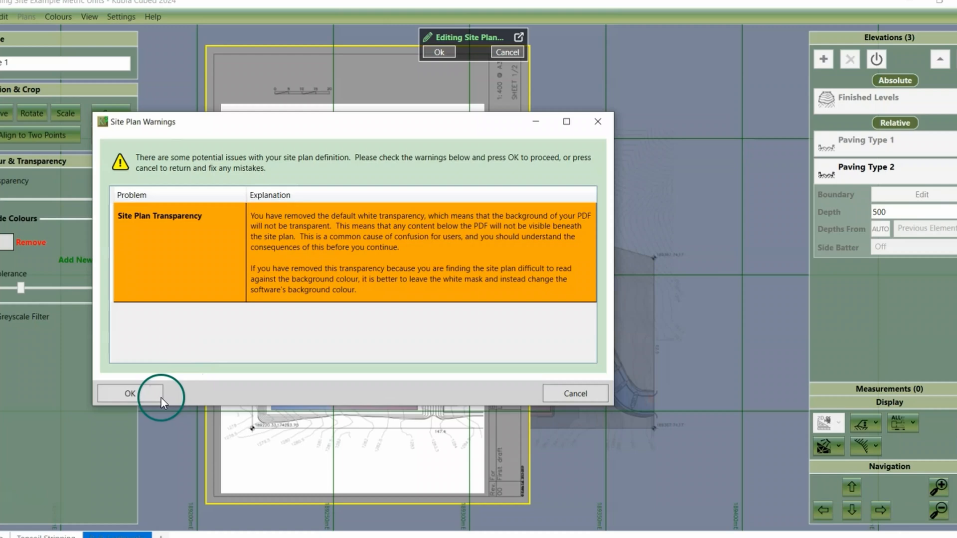
{"action": "left_click", "coordinate": [130, 393]}
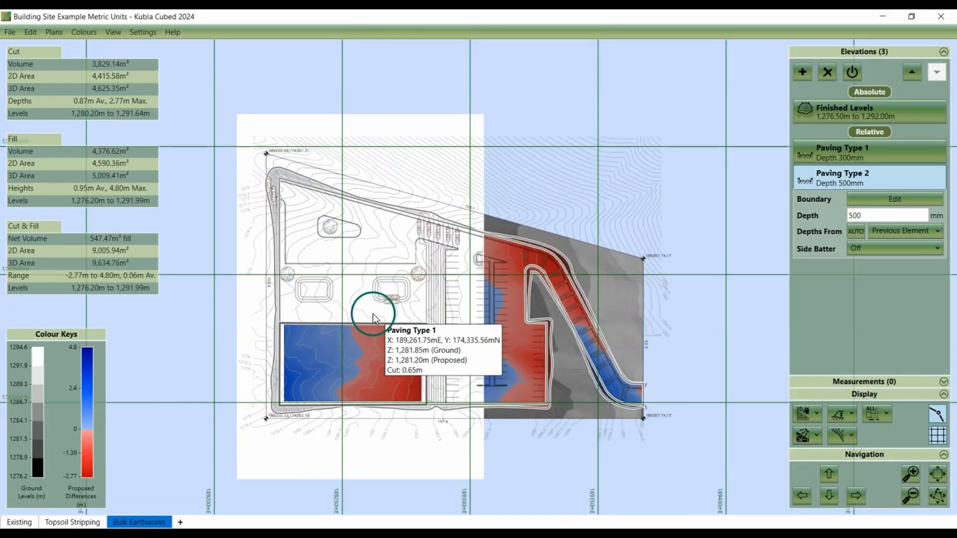
{"action": "mouse_move", "coordinate": [610, 277]}
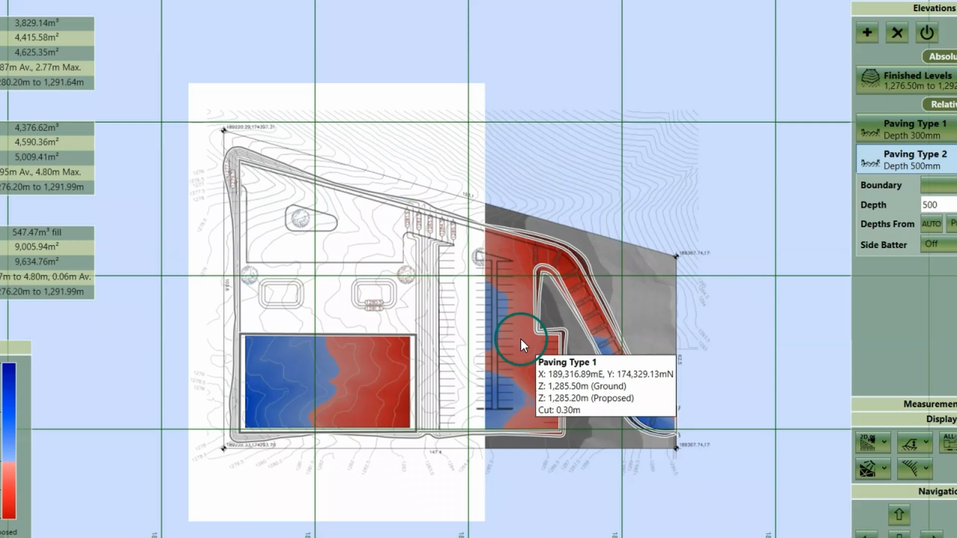
{"action": "mouse_move", "coordinate": [333, 314]}
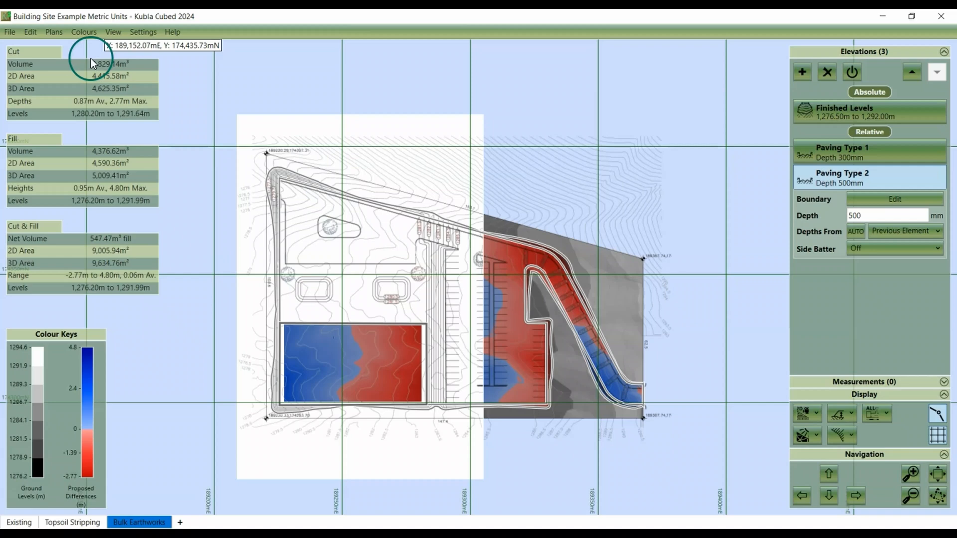
- Reopen Page 1 for editing and add white back as a hidden colour alongside grey
{"action": "left_click", "coordinate": [53, 32]}
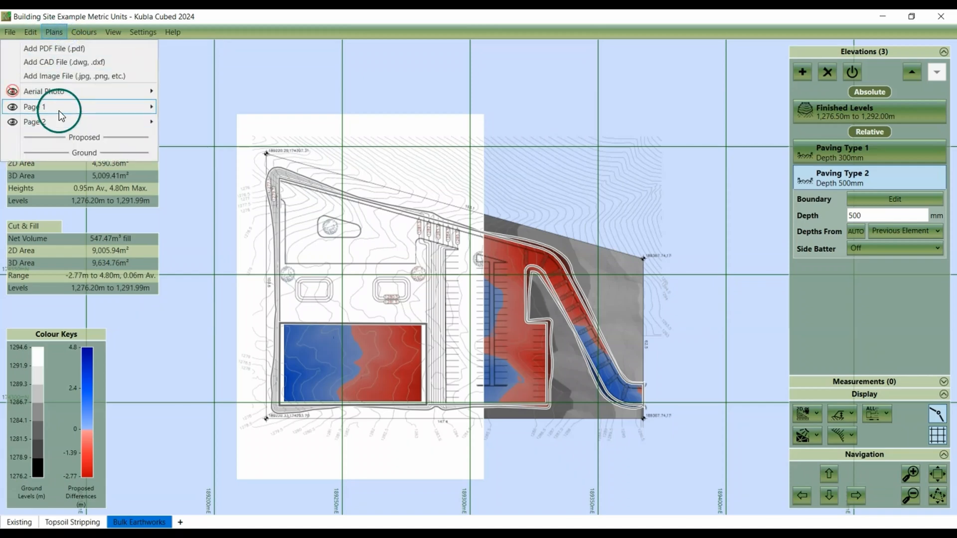
{"action": "left_click", "coordinate": [35, 107]}
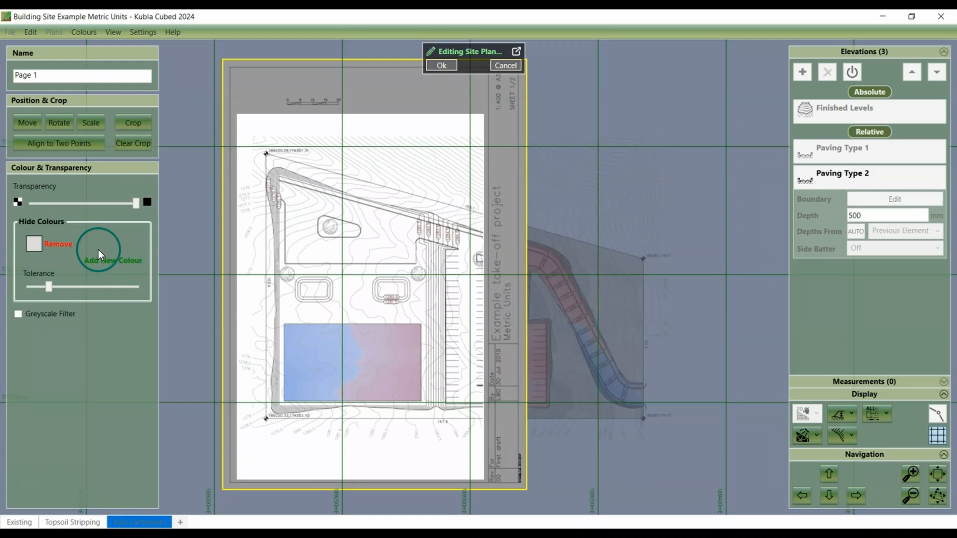
{"action": "left_click", "coordinate": [112, 260]}
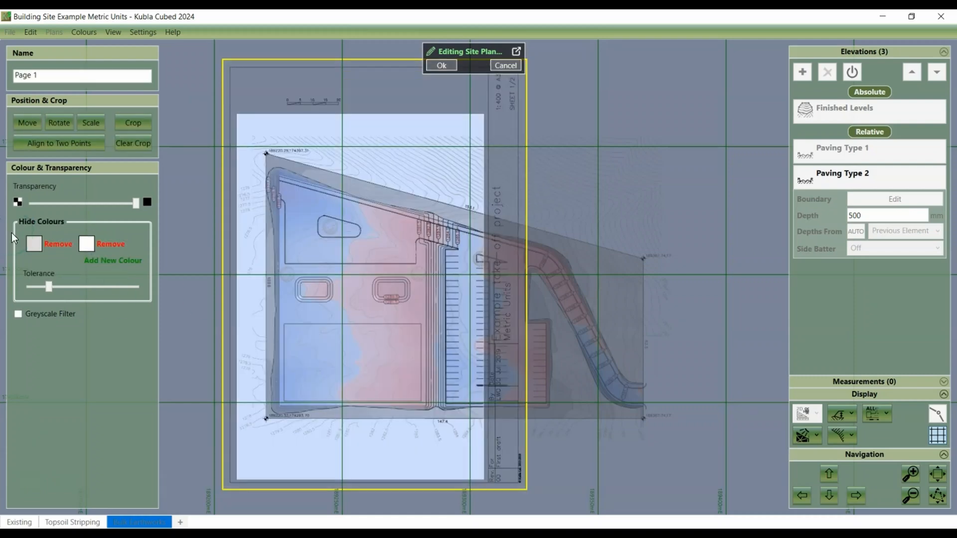
{"action": "mouse_move", "coordinate": [84, 32]}
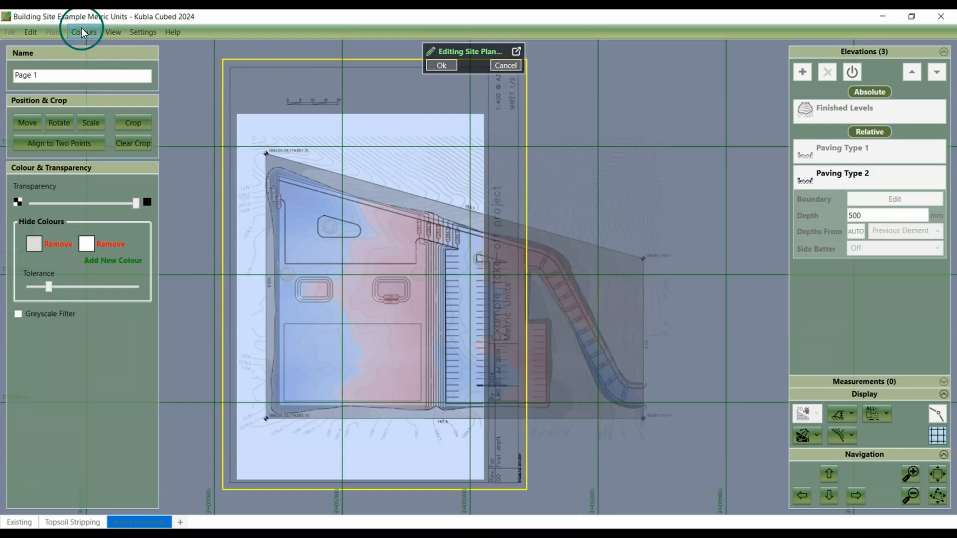
- Set the background colour to white and confirm the site plan edit
{"action": "left_click", "coordinate": [84, 32]}
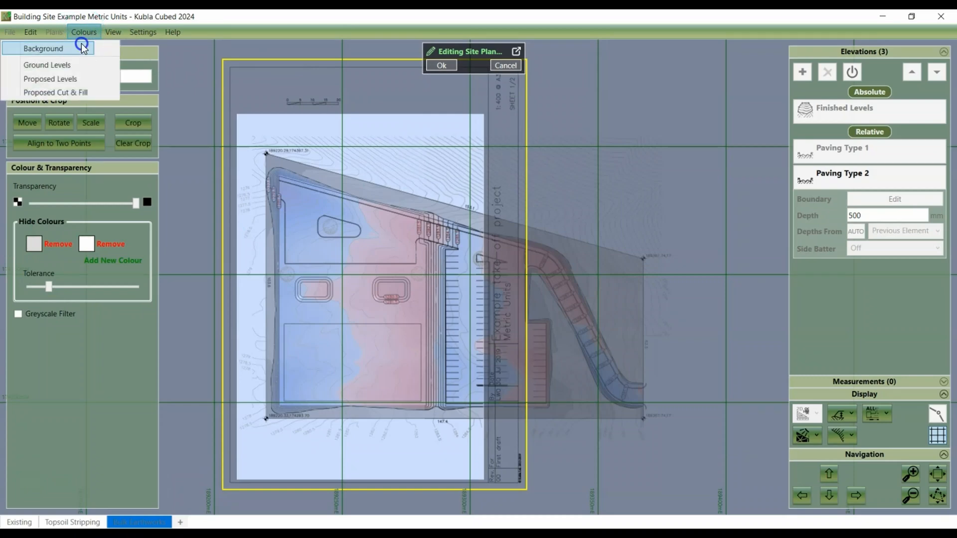
{"action": "left_click", "coordinate": [43, 48]}
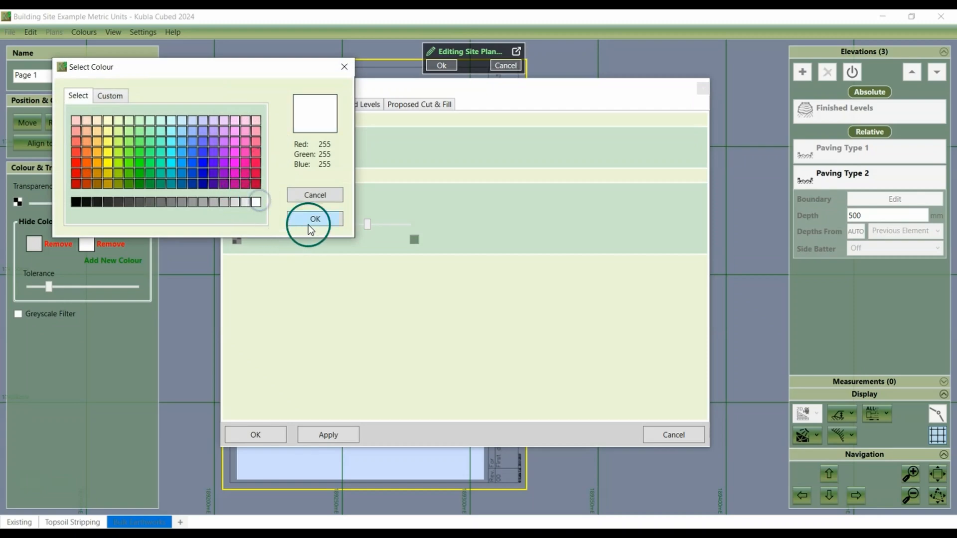
{"action": "left_click", "coordinate": [315, 218]}
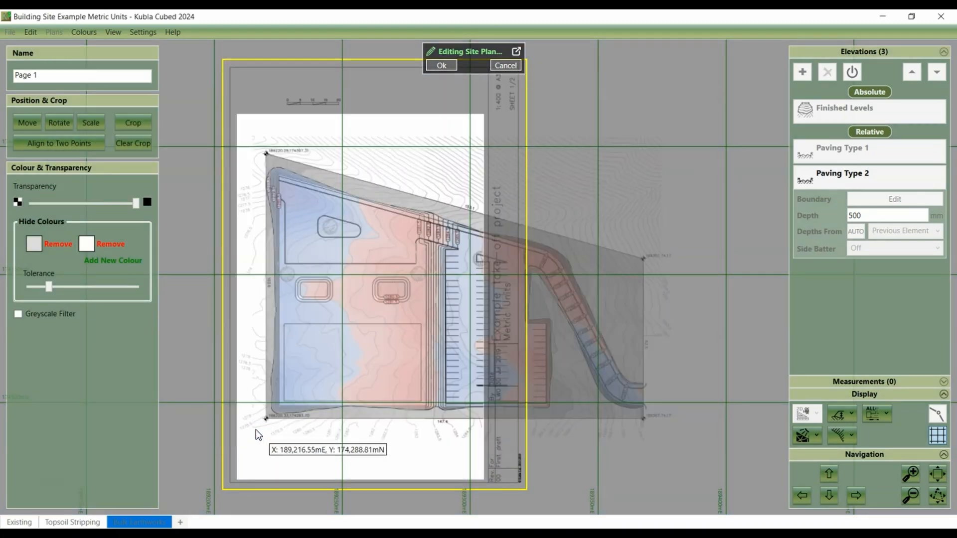
{"action": "left_click", "coordinate": [441, 65]}
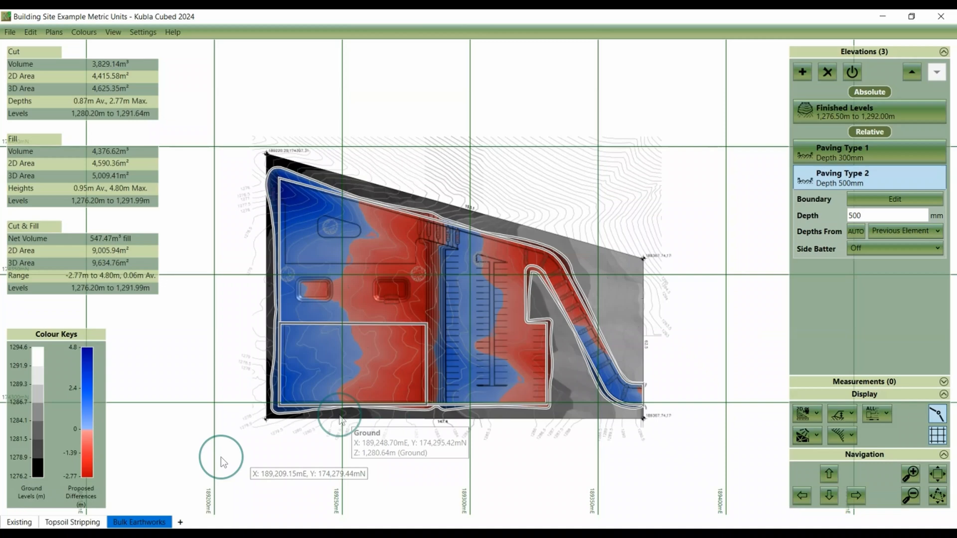
{"action": "mouse_move", "coordinate": [24, 522]}
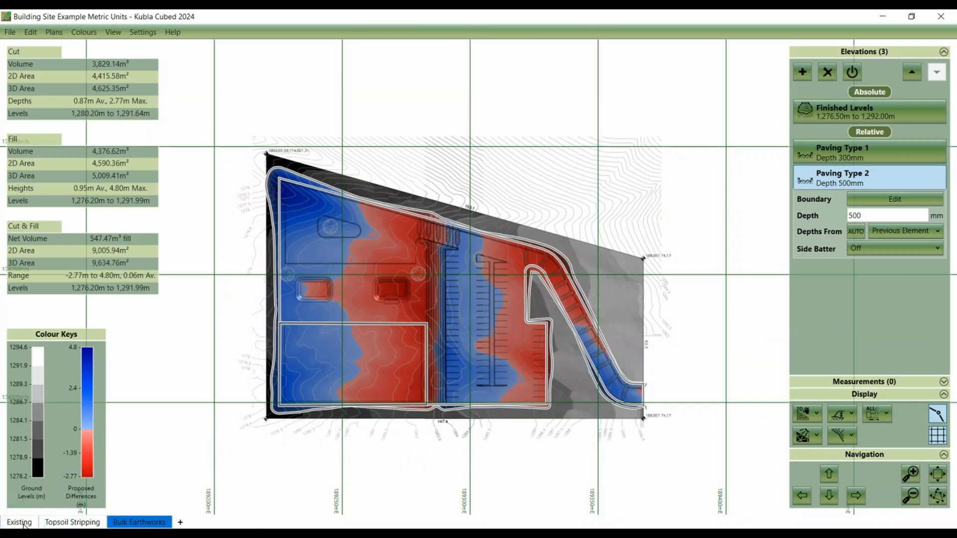
{"action": "mouse_move", "coordinate": [171, 499]}
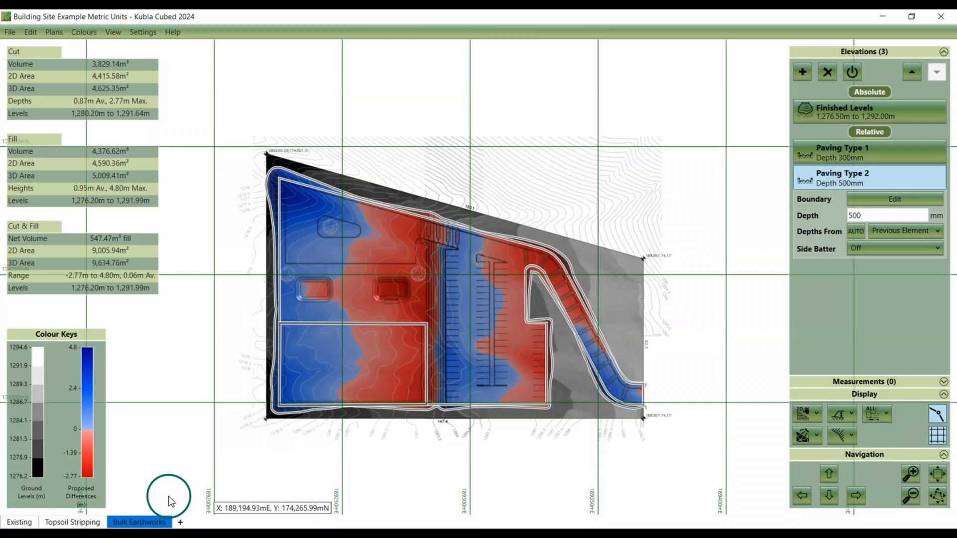
- Bring up the Colours menu's colour scheme options
{"action": "left_click", "coordinate": [84, 32]}
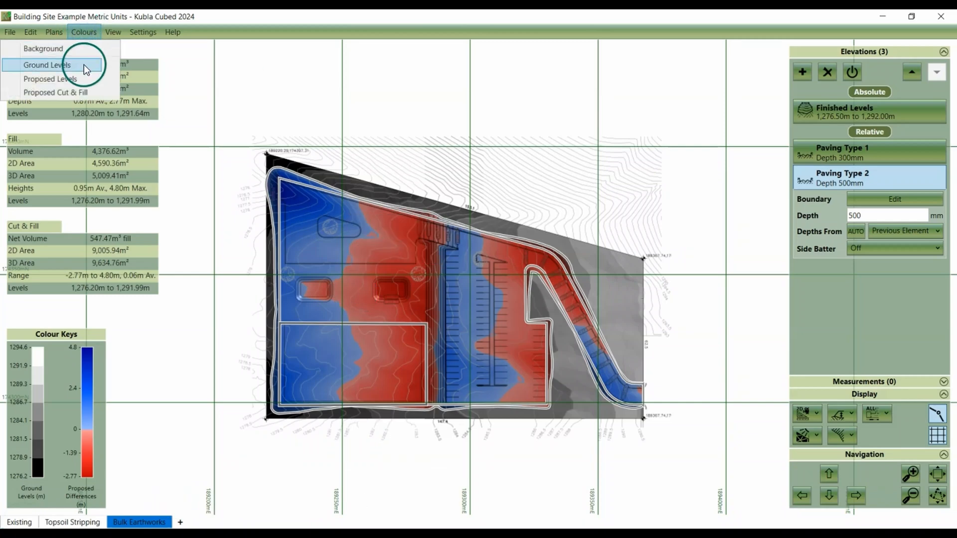
{"action": "mouse_move", "coordinate": [55, 92]}
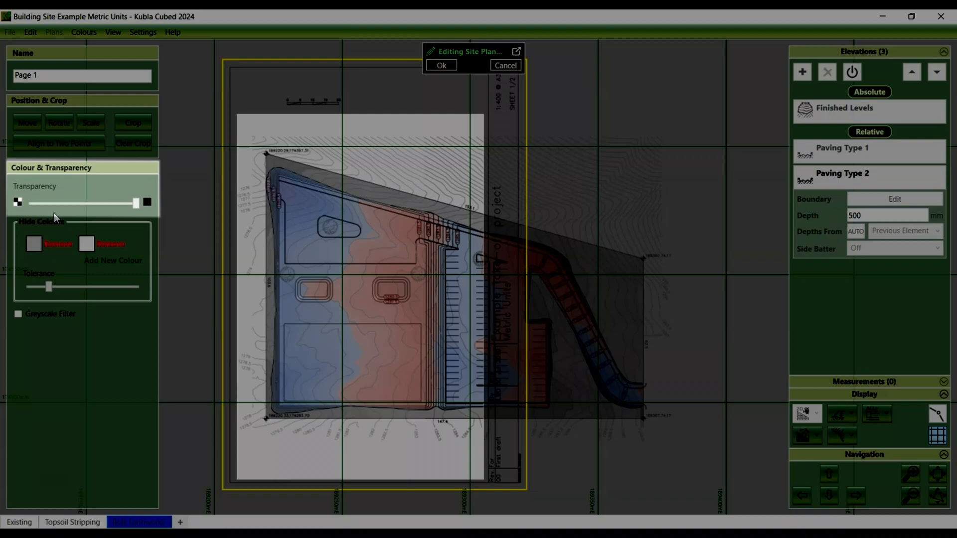
{"action": "mouse_move", "coordinate": [63, 216]}
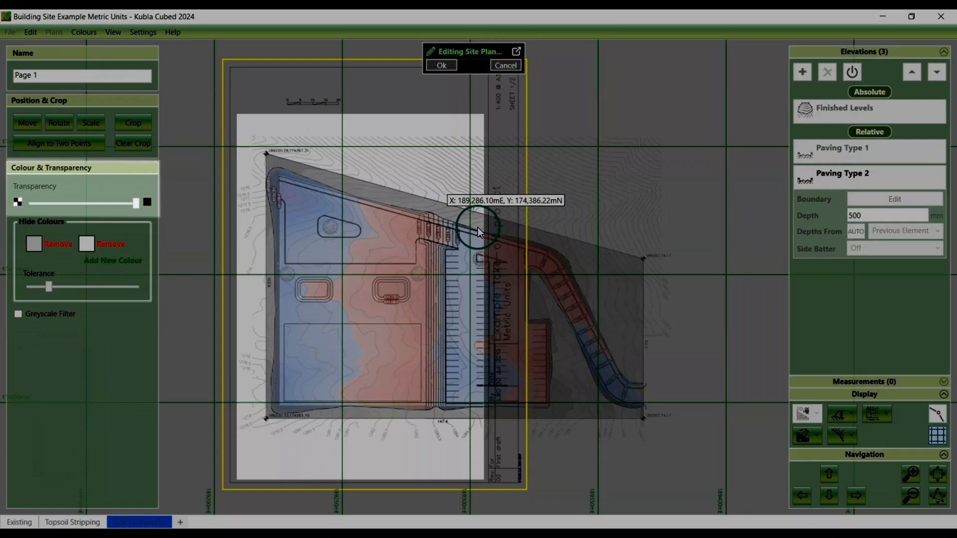
- Turn on the Aerial Photo plan's visibility so it appears under the site outlines
{"action": "left_click", "coordinate": [54, 32]}
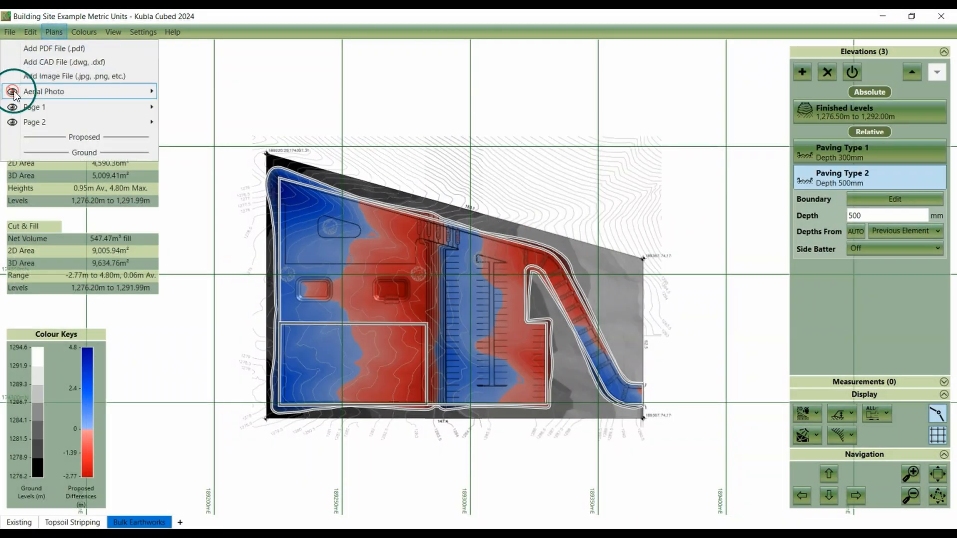
{"action": "left_click", "coordinate": [11, 91]}
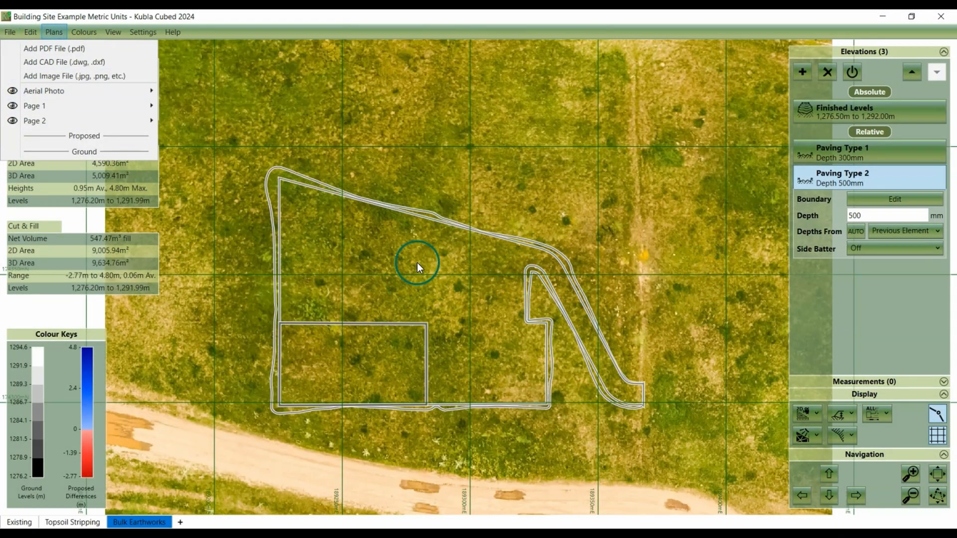
{"action": "mouse_move", "coordinate": [165, 117]}
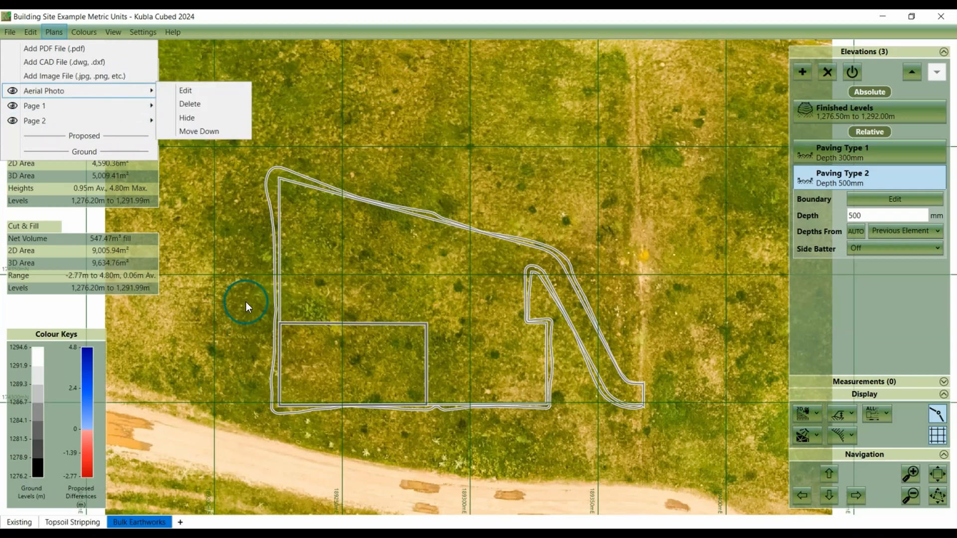
{"action": "left_click", "coordinate": [218, 342]}
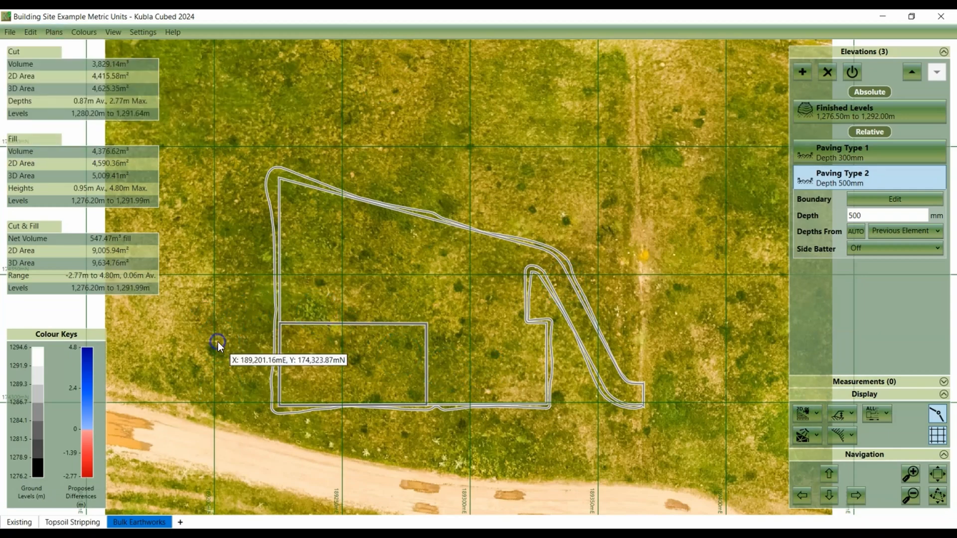
{"action": "mouse_move", "coordinate": [446, 354]}
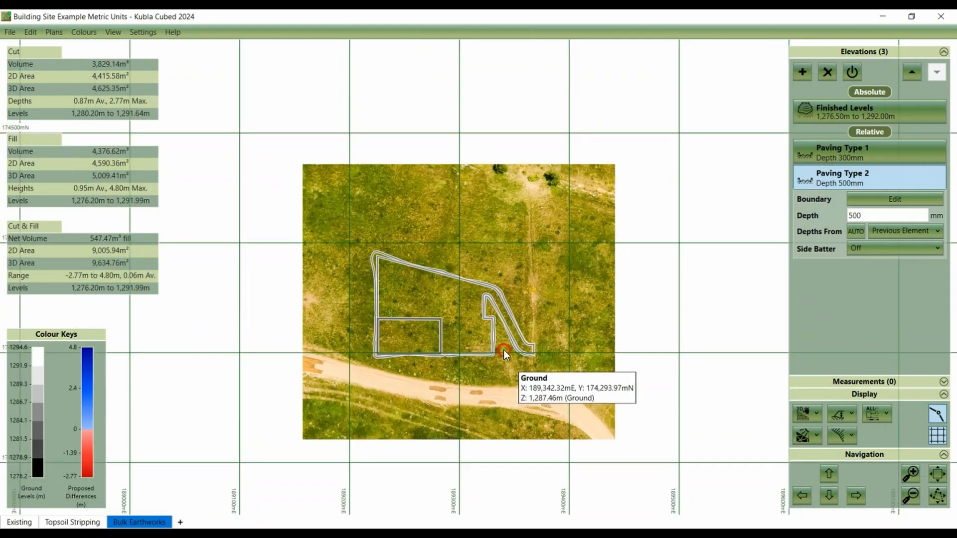
{"action": "left_click", "coordinate": [803, 414]}
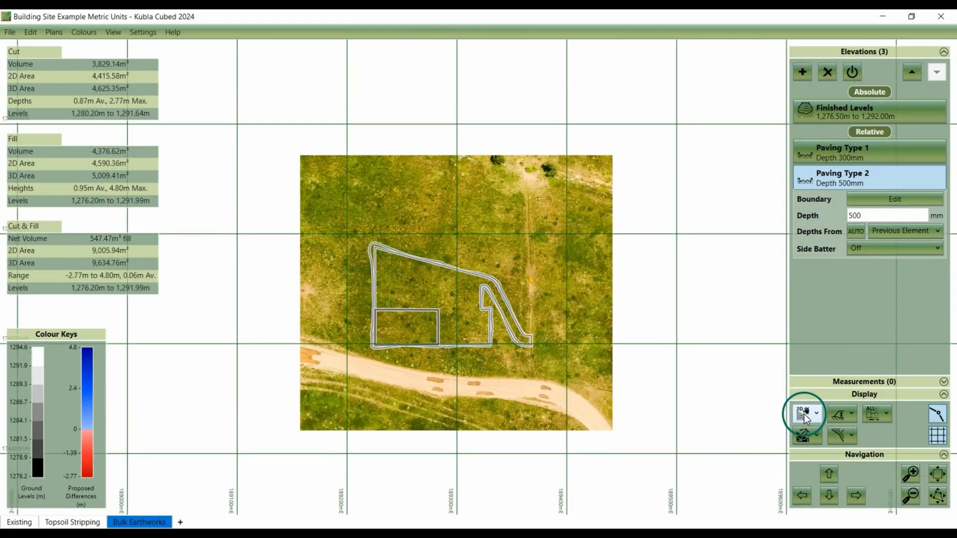
{"action": "left_click", "coordinate": [53, 32]}
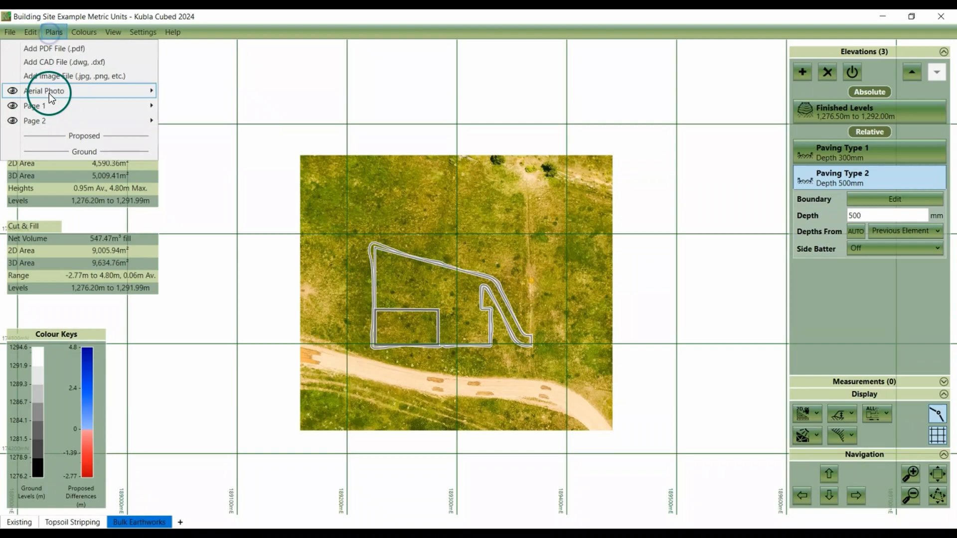
- Make the aerial photo mostly transparent, apply it, and switch the model to 3D view
{"action": "left_click", "coordinate": [44, 90]}
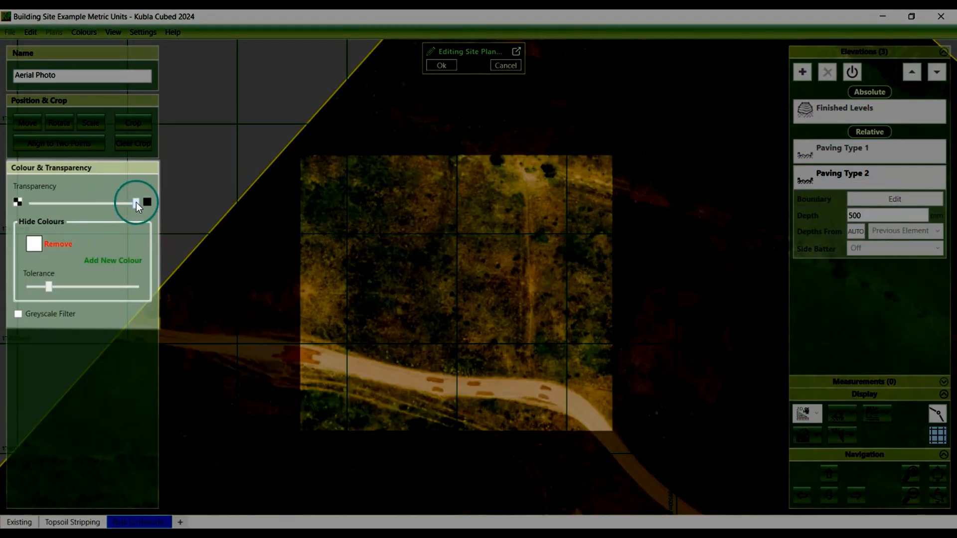
{"action": "left_click_drag", "start_coordinate": [136, 202], "coordinate": [55, 209]}
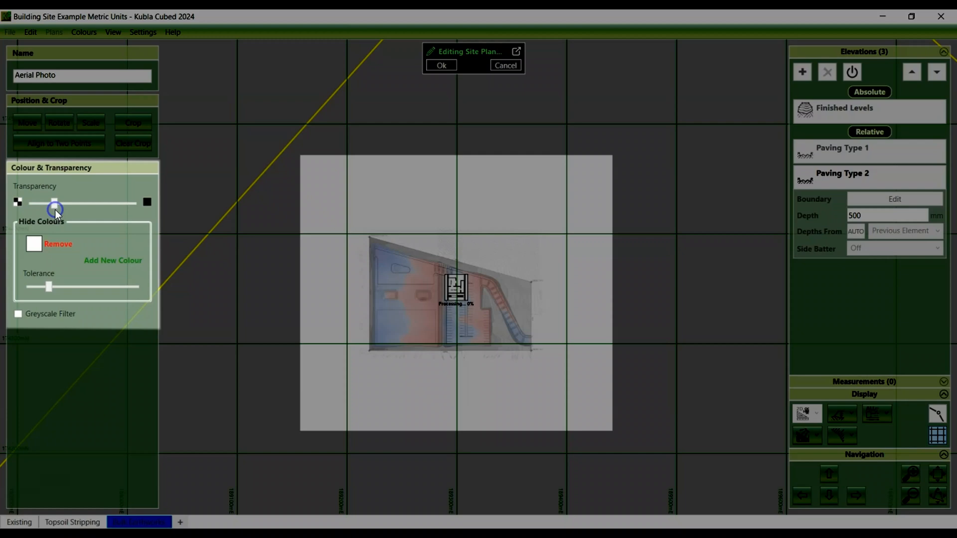
{"action": "left_click", "coordinate": [440, 66]}
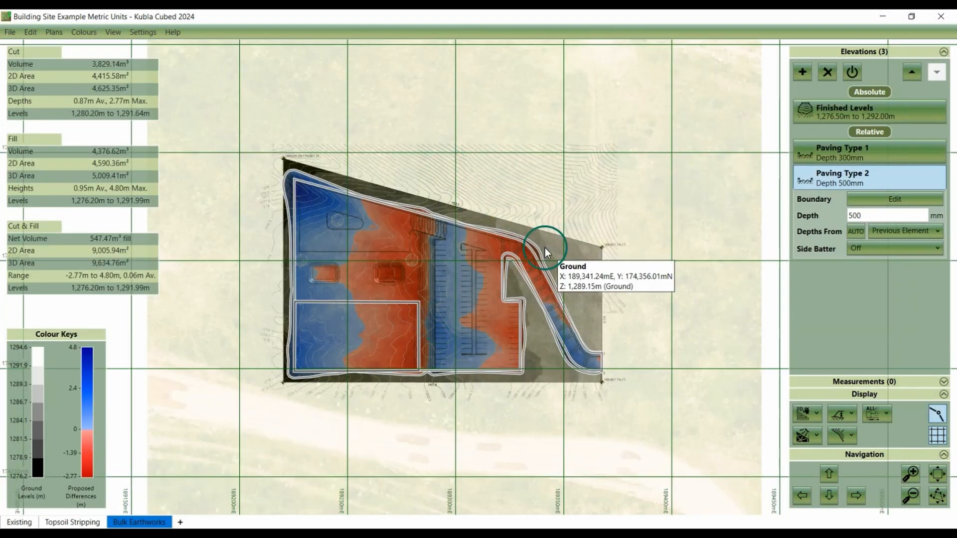
{"action": "mouse_move", "coordinate": [803, 415]}
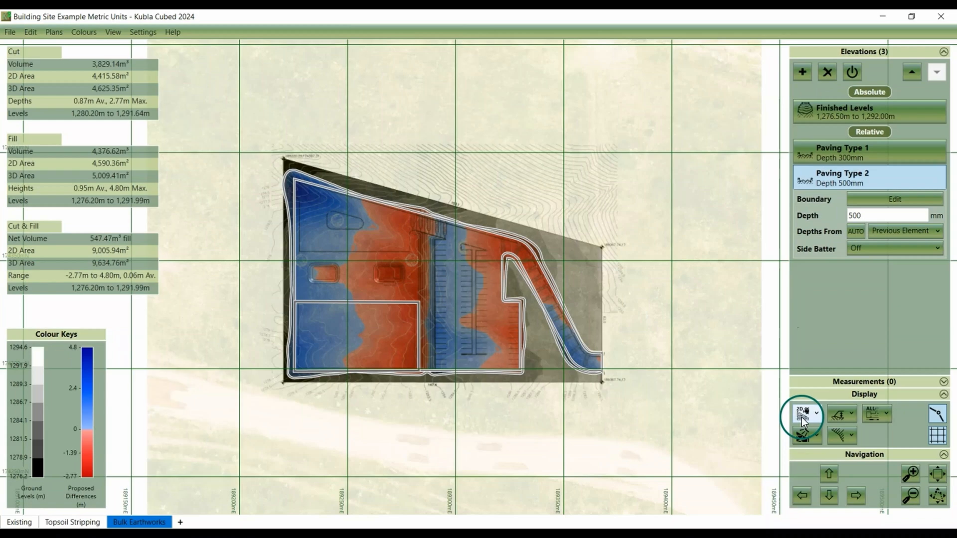
{"action": "left_click", "coordinate": [803, 414]}
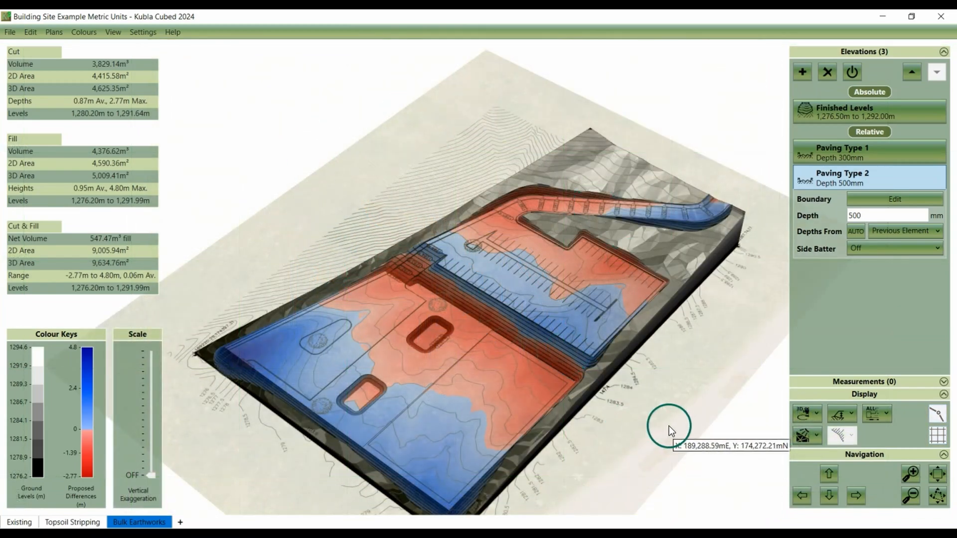